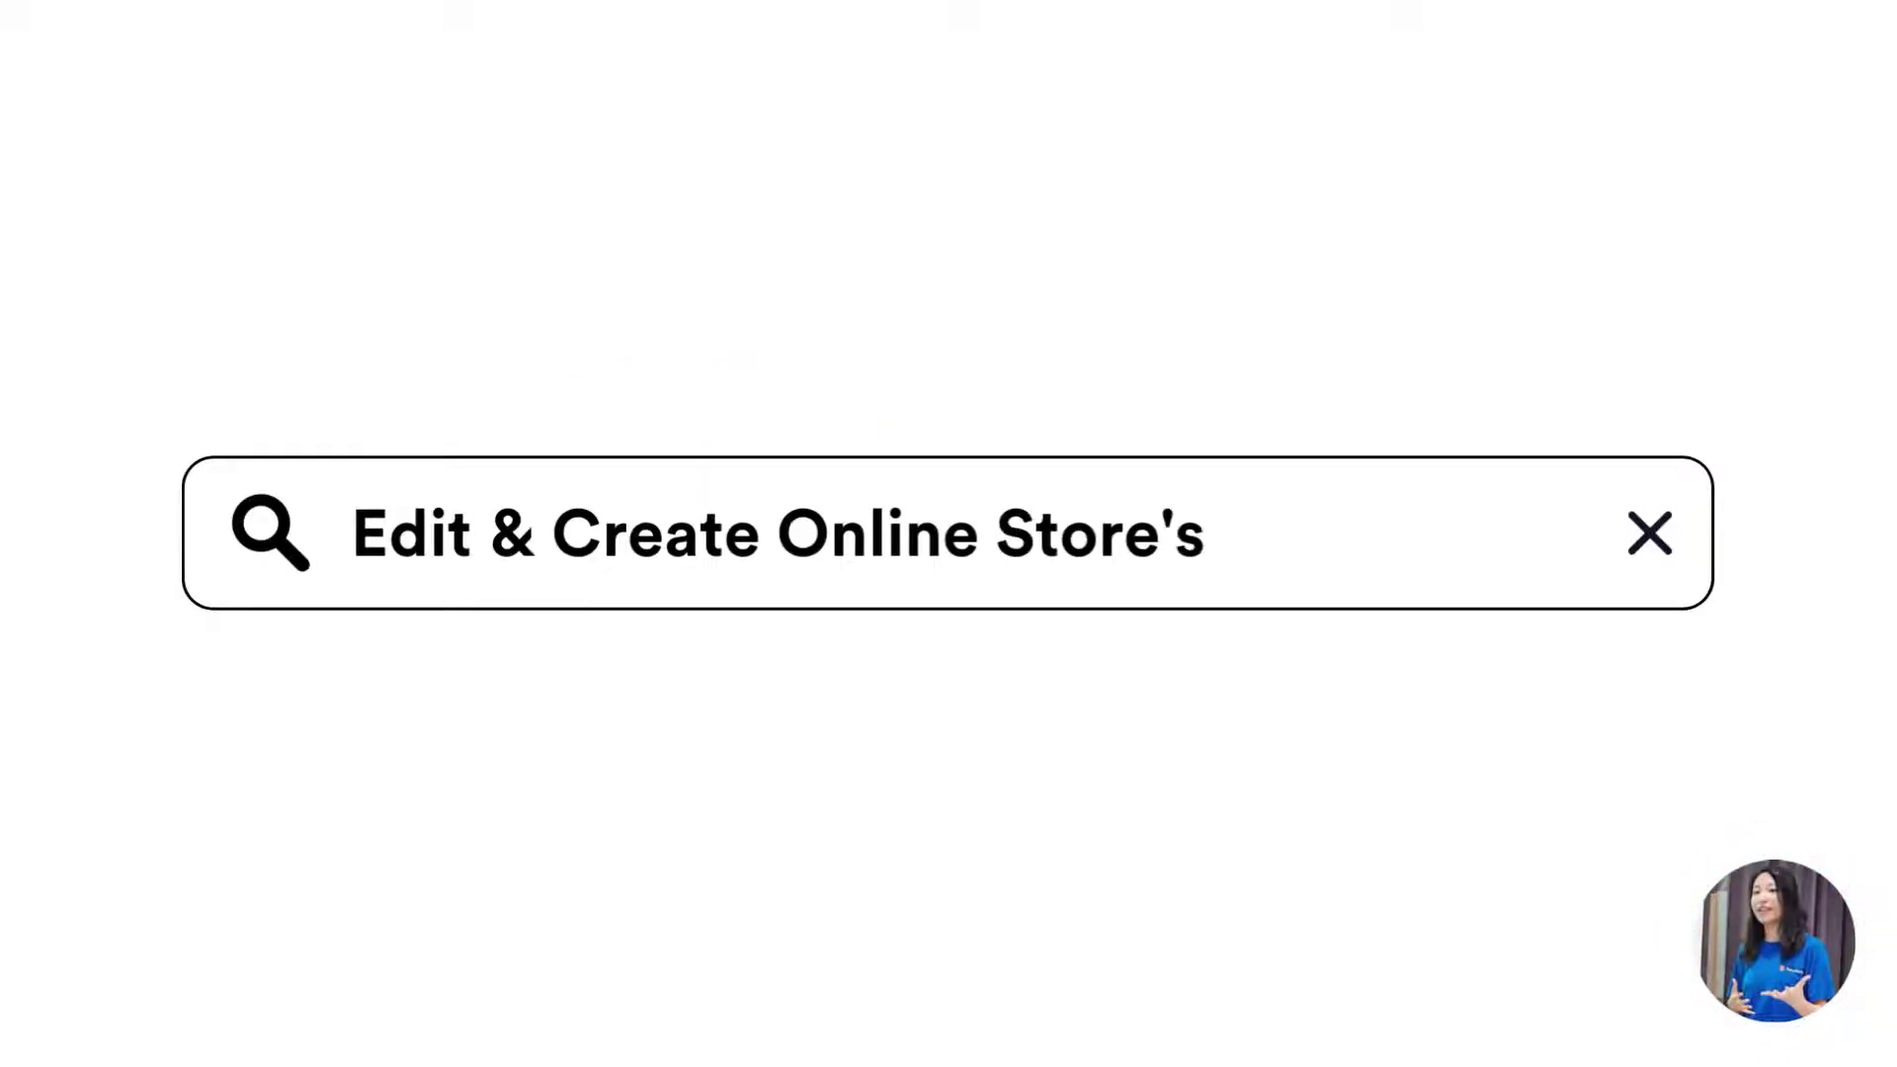
Preview the storefront and open the News blog page from the top navigation bar.
type("Navigations")
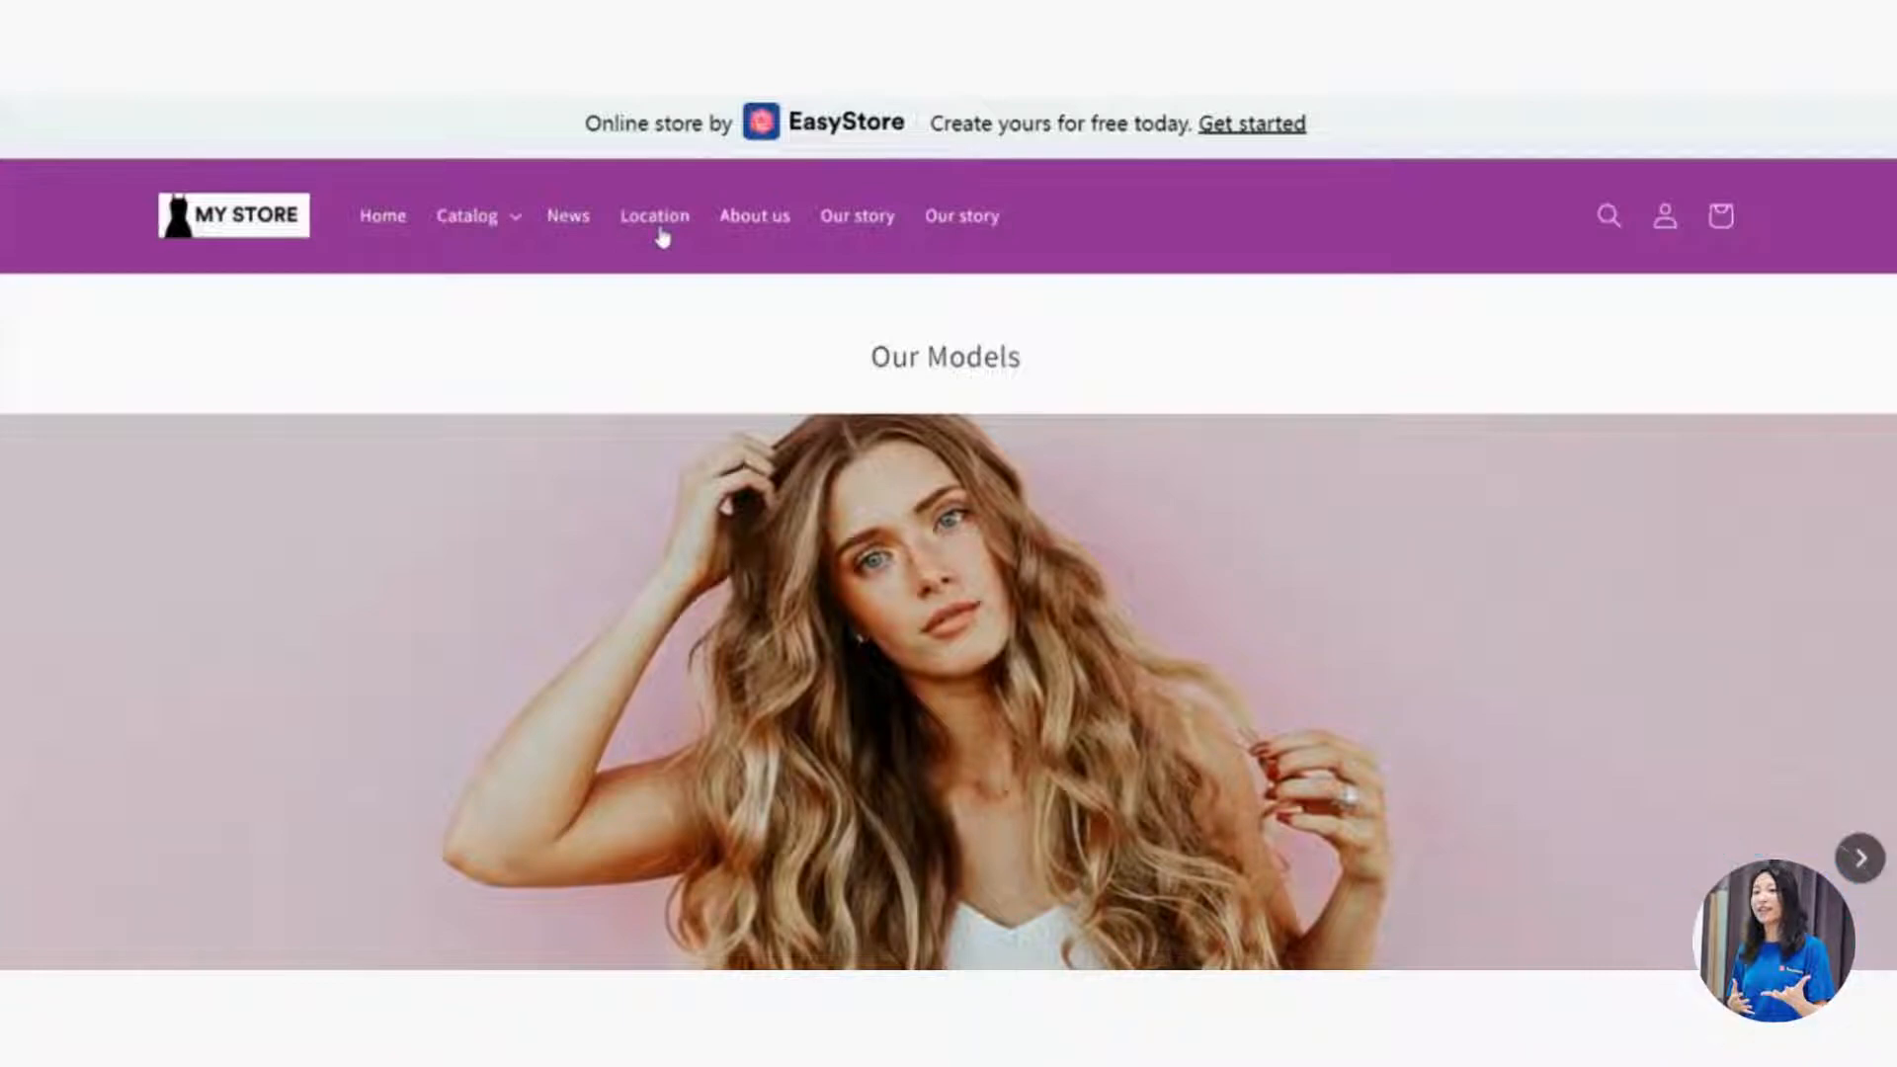
mouse_move(739, 229)
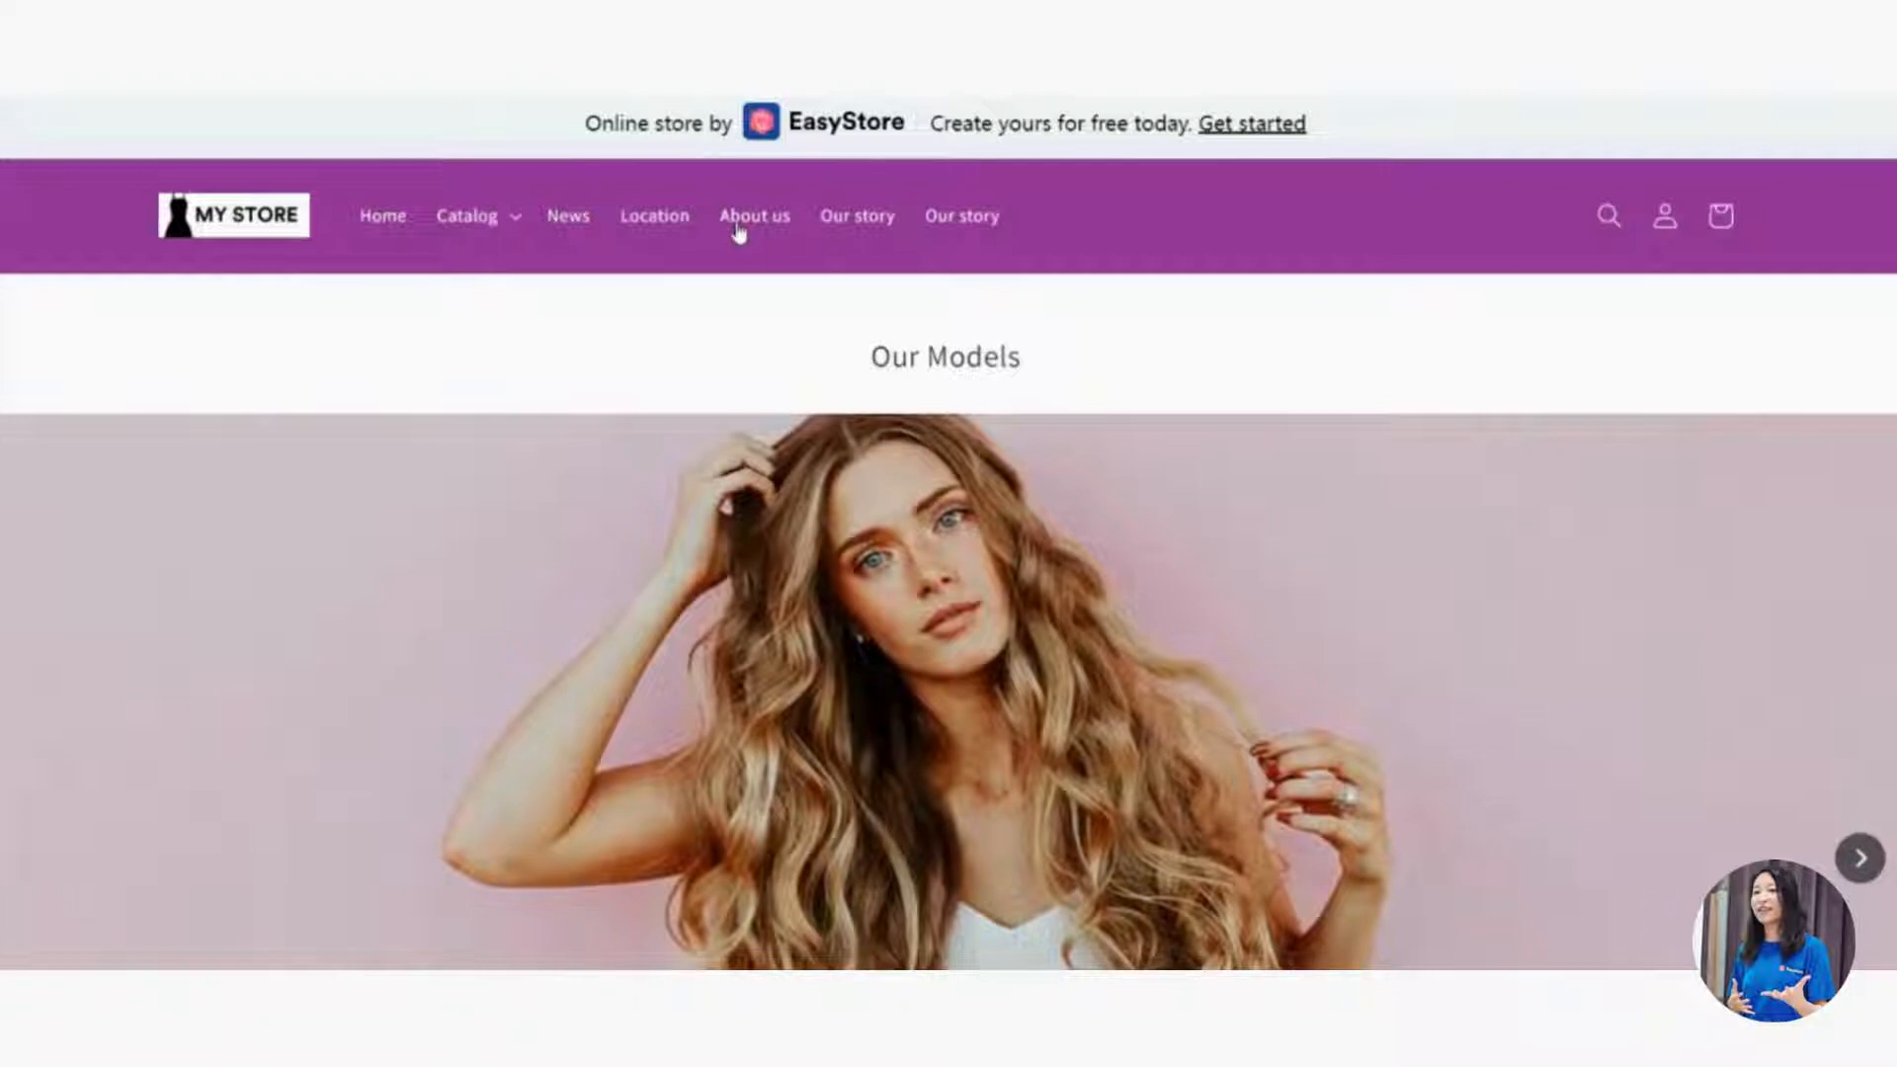
scroll("down", 3)
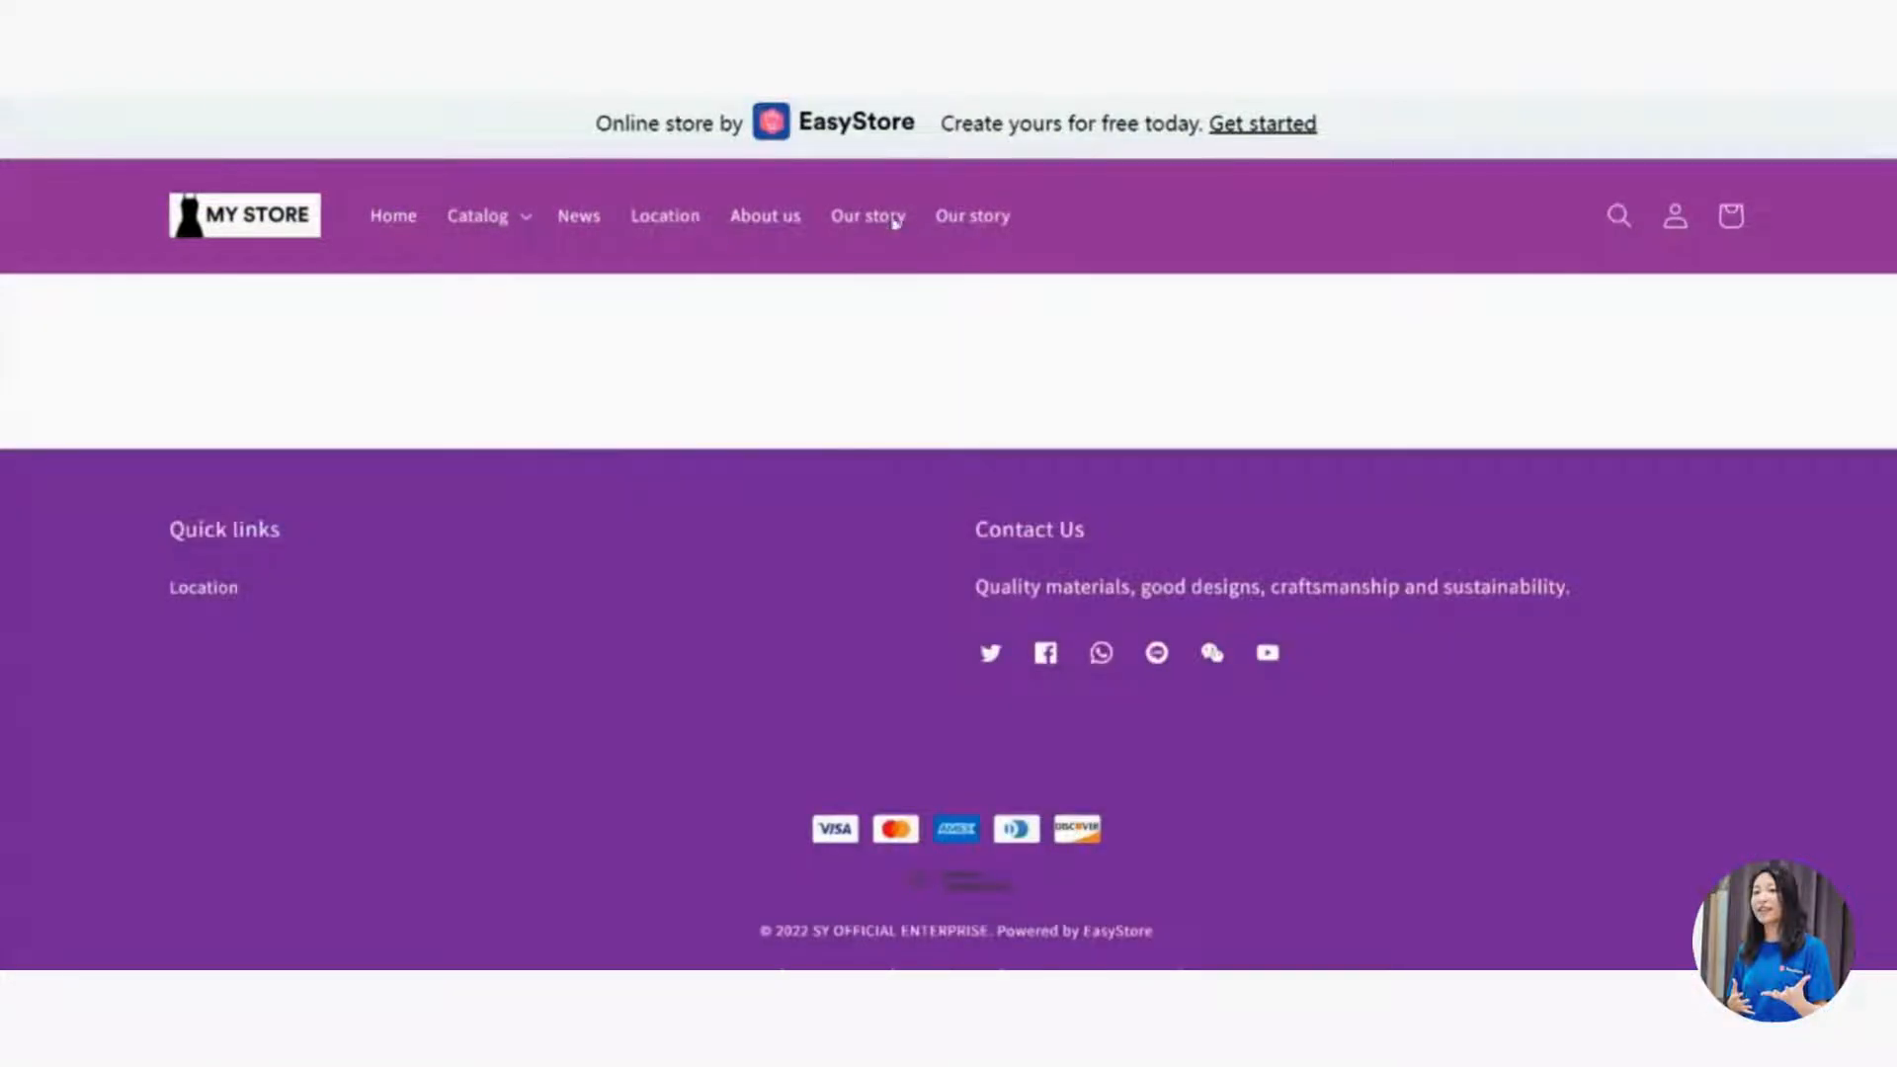
left_click(578, 215)
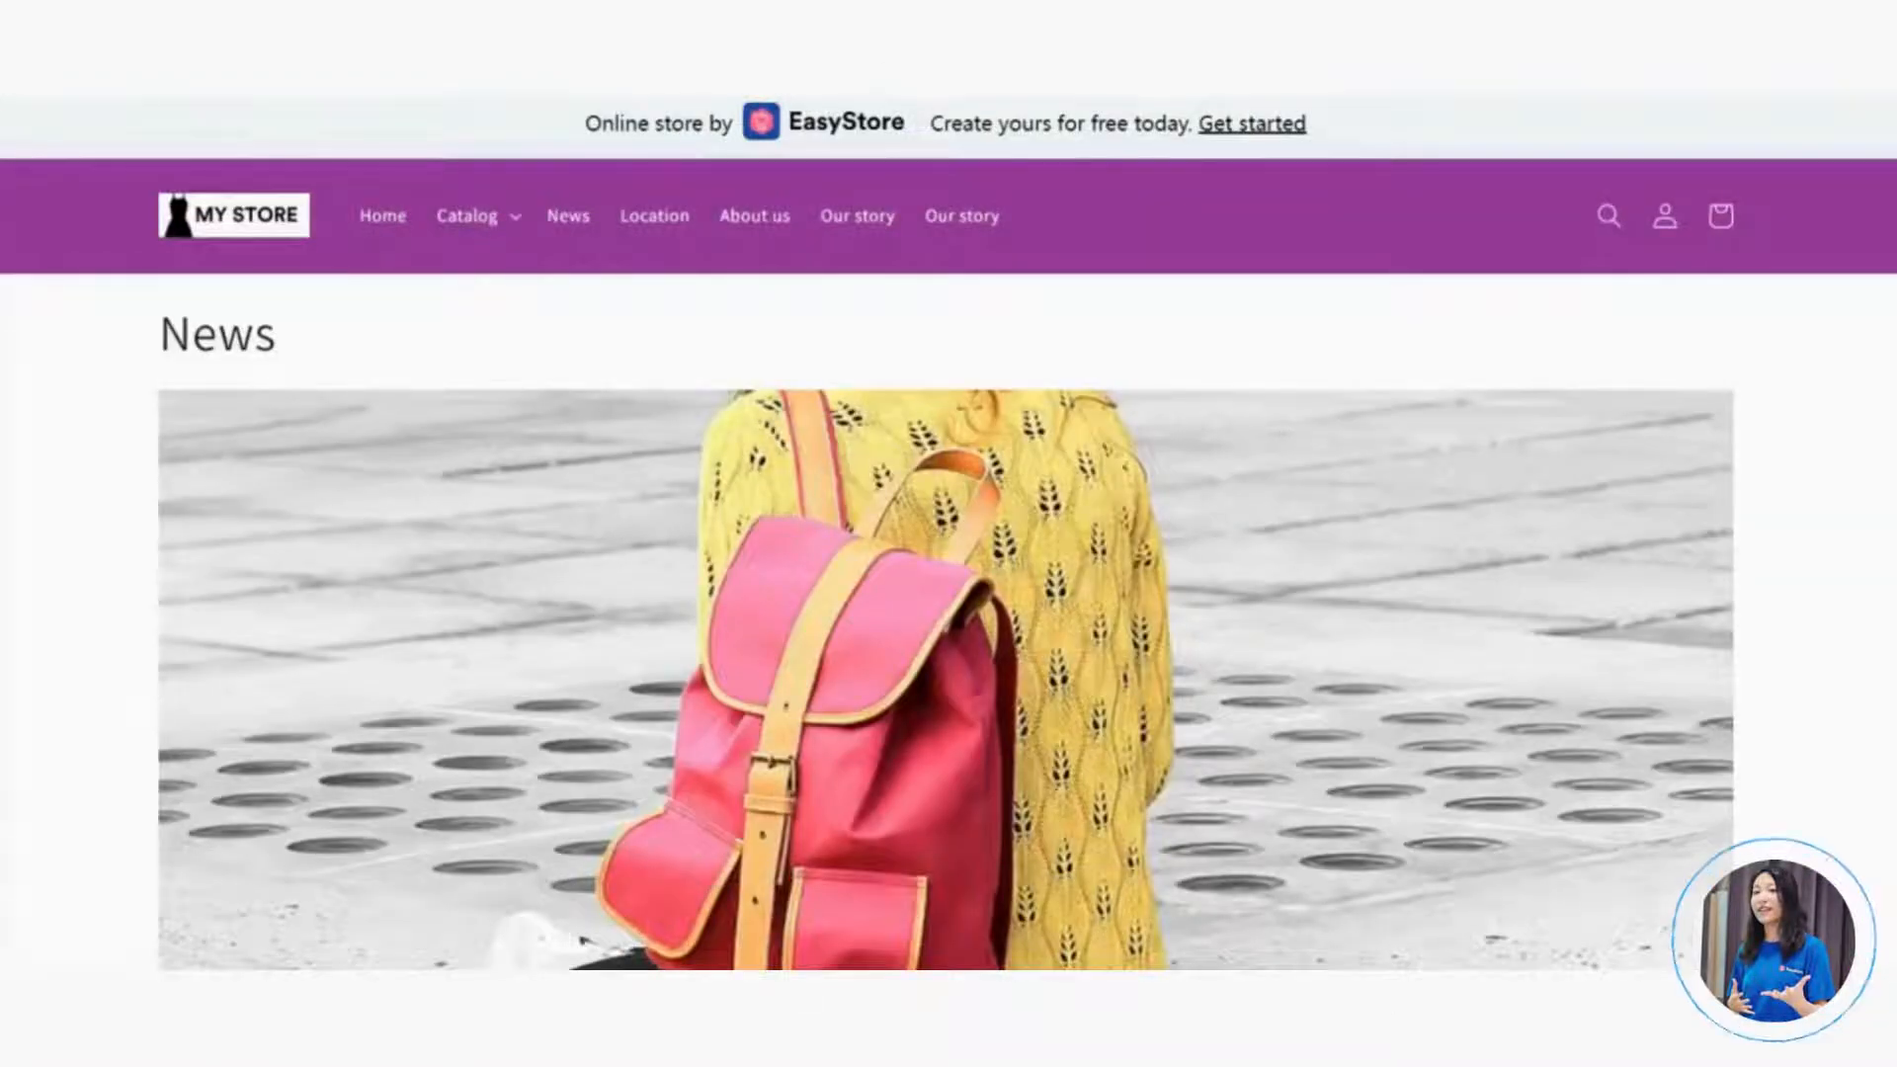
left_click(1774, 162)
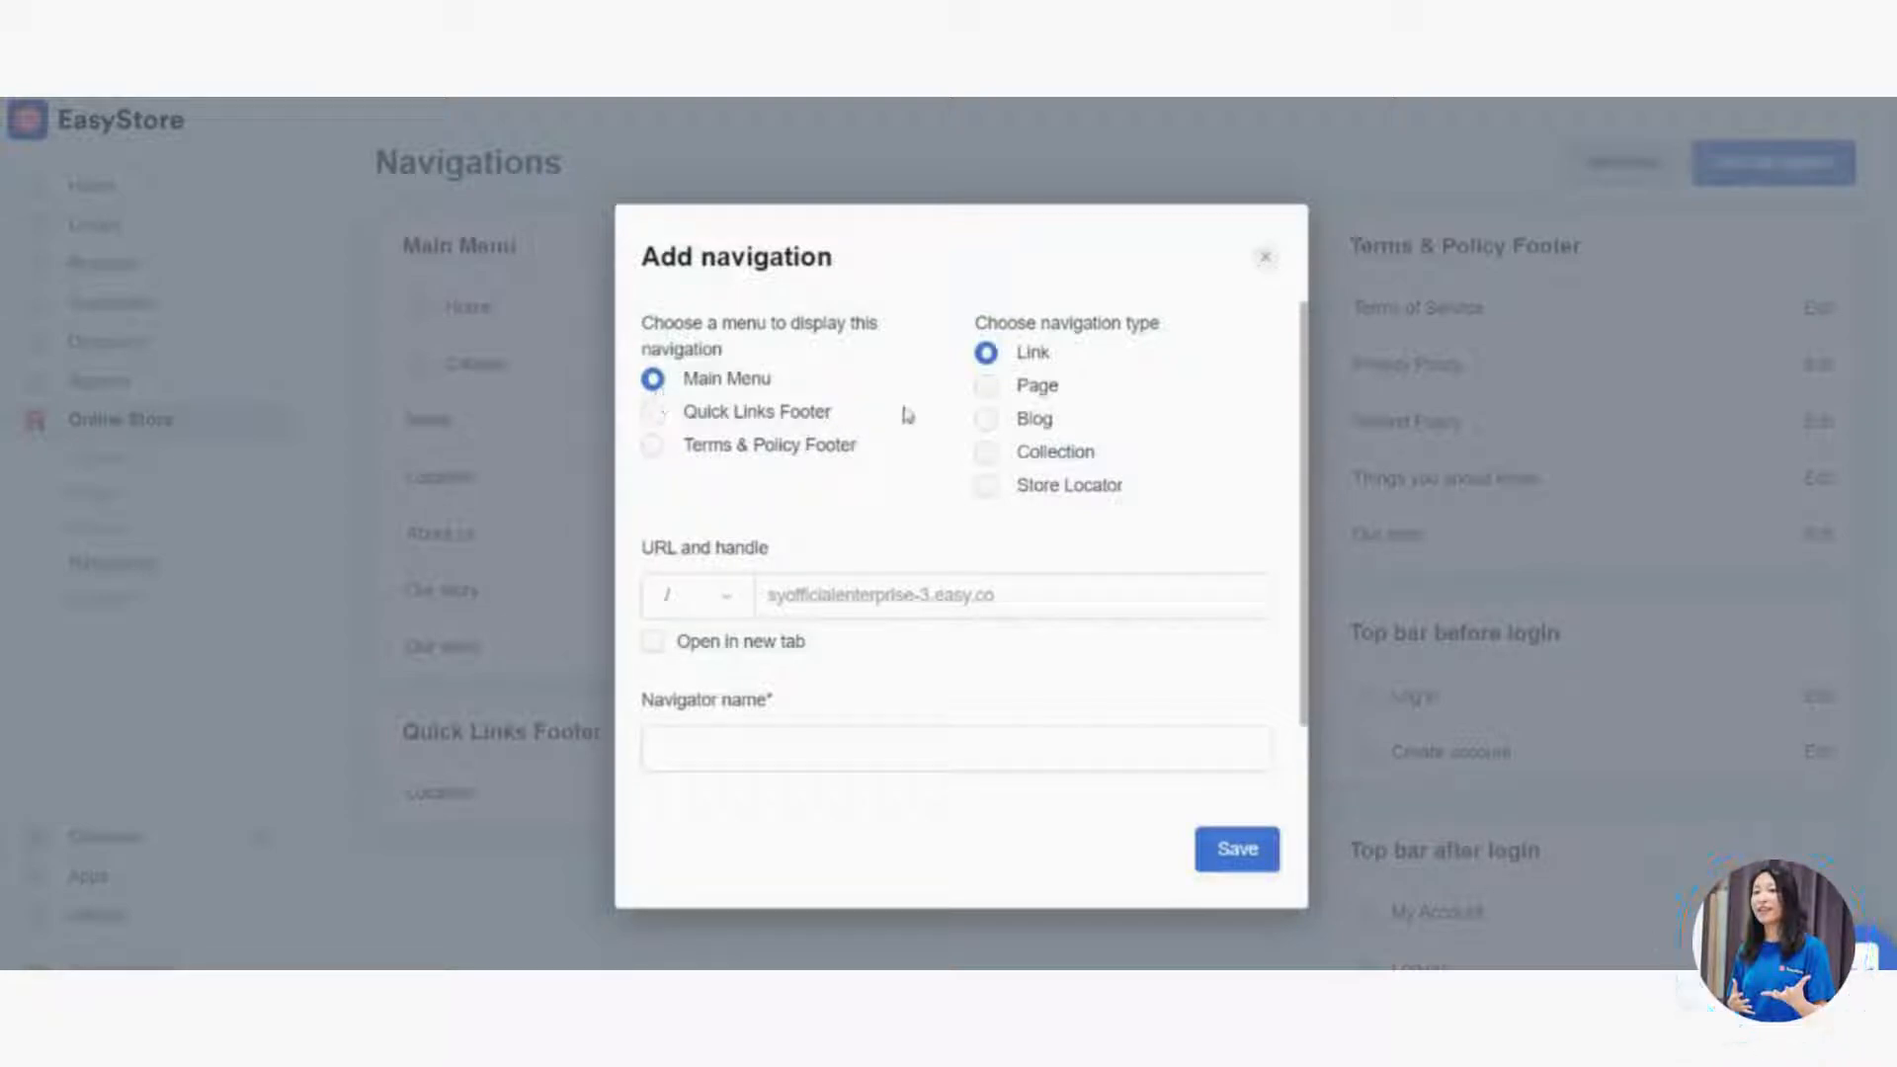
mouse_move(940, 405)
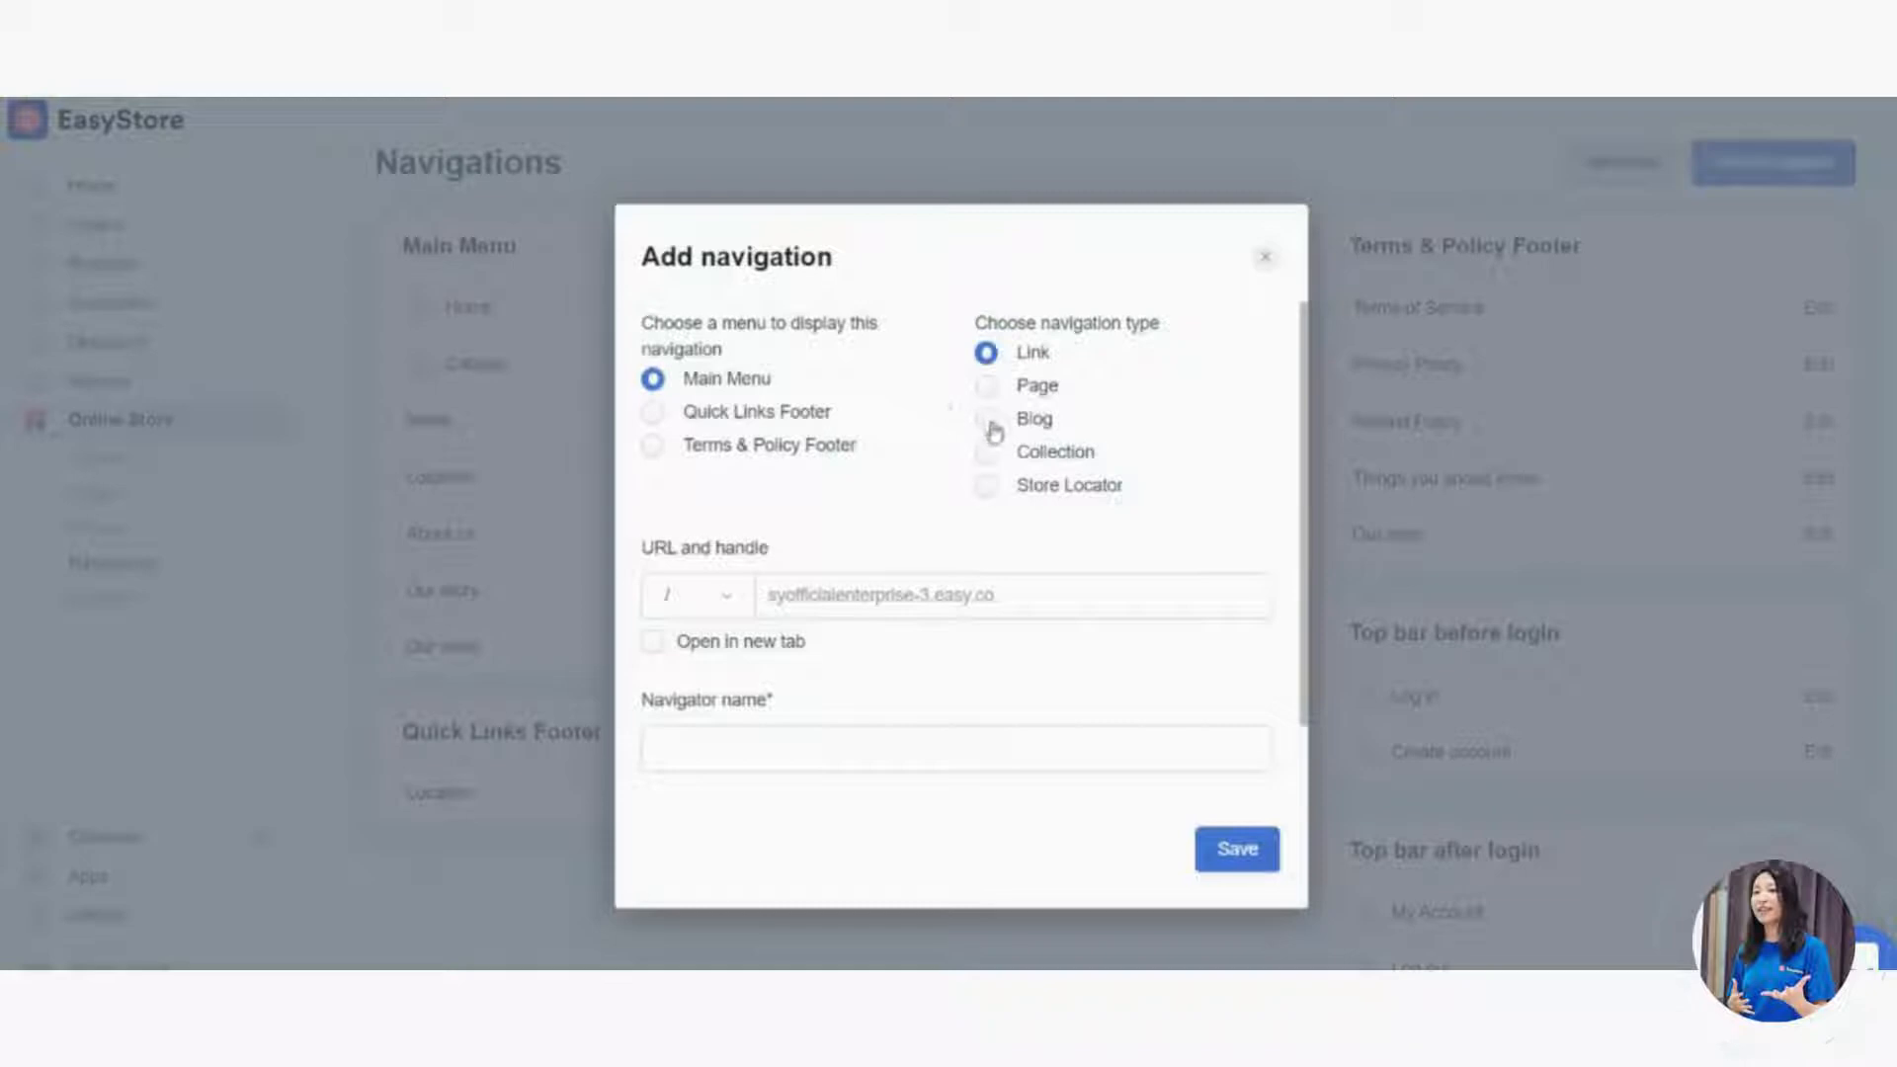
Choose Blog as the new Main Menu navigation item's type.
left_click(986, 419)
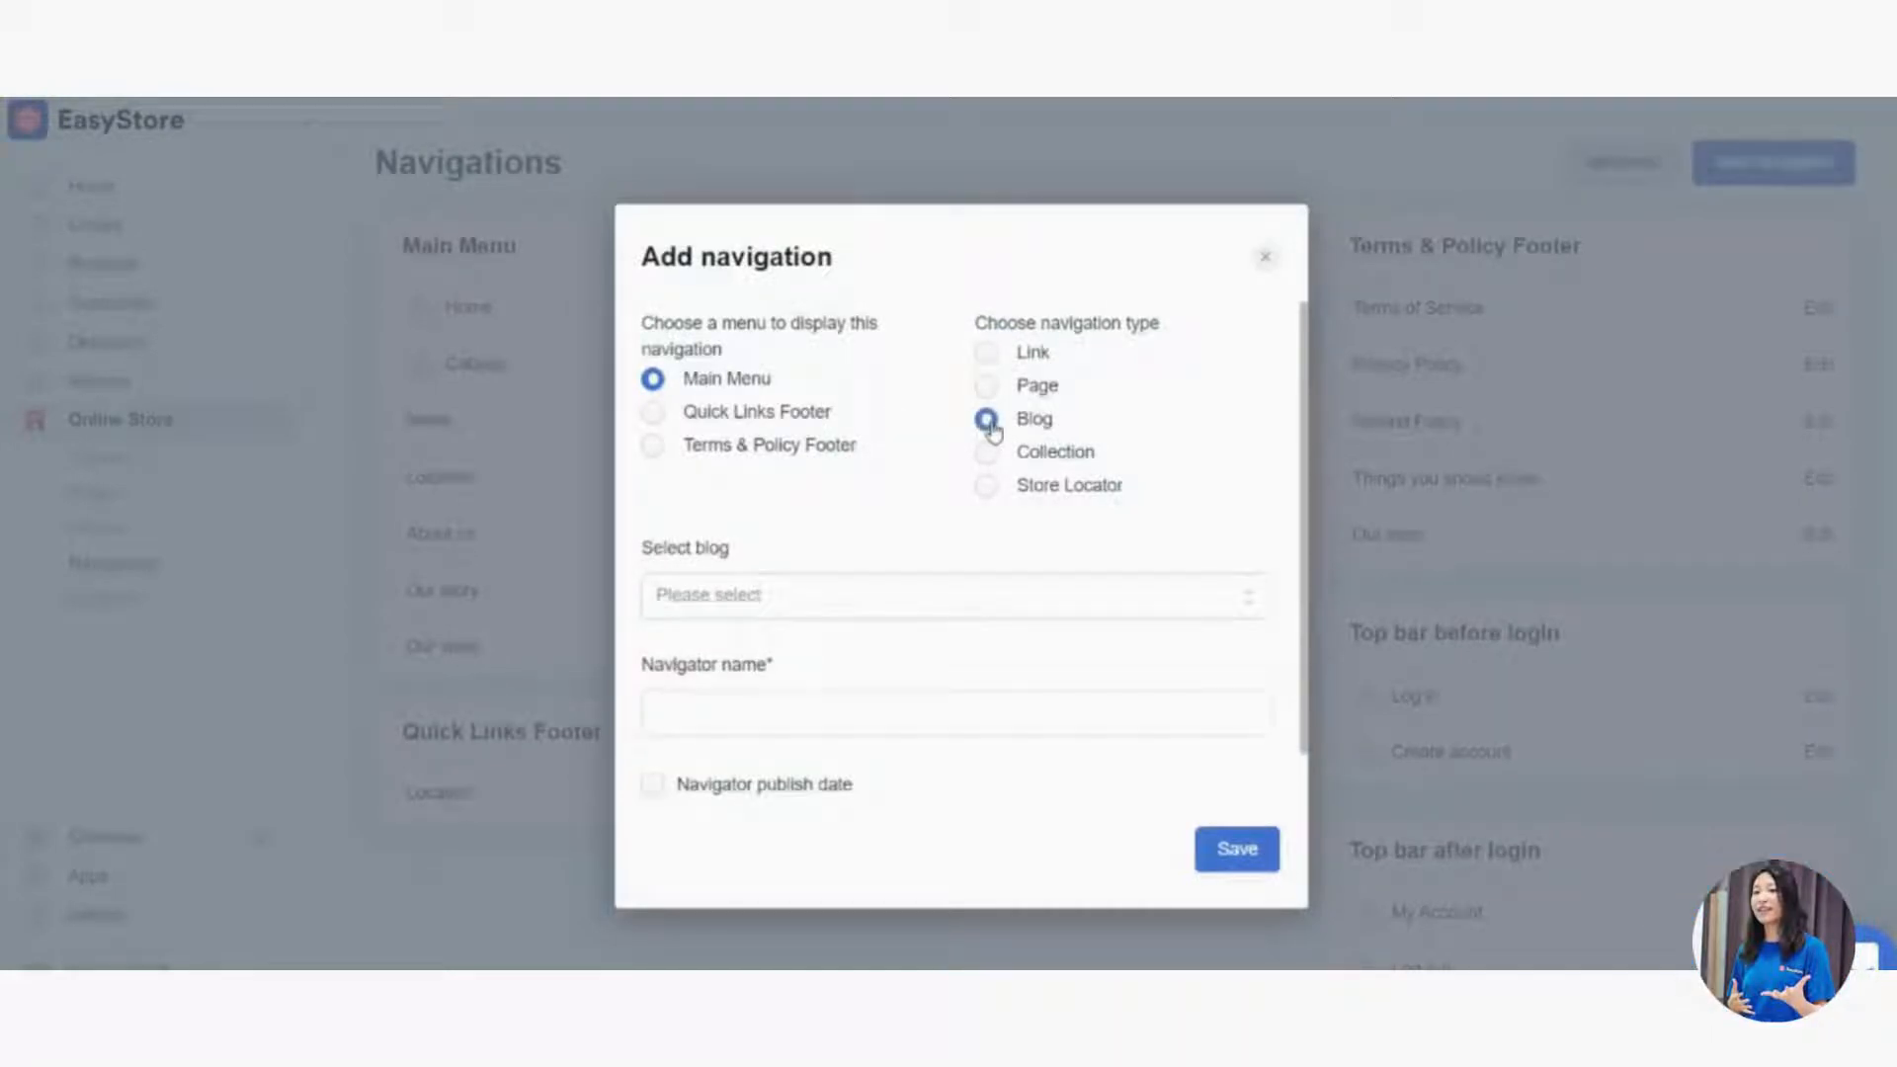
Pick News from the Select blog dropdown for the new navigation item.
left_click(986, 419)
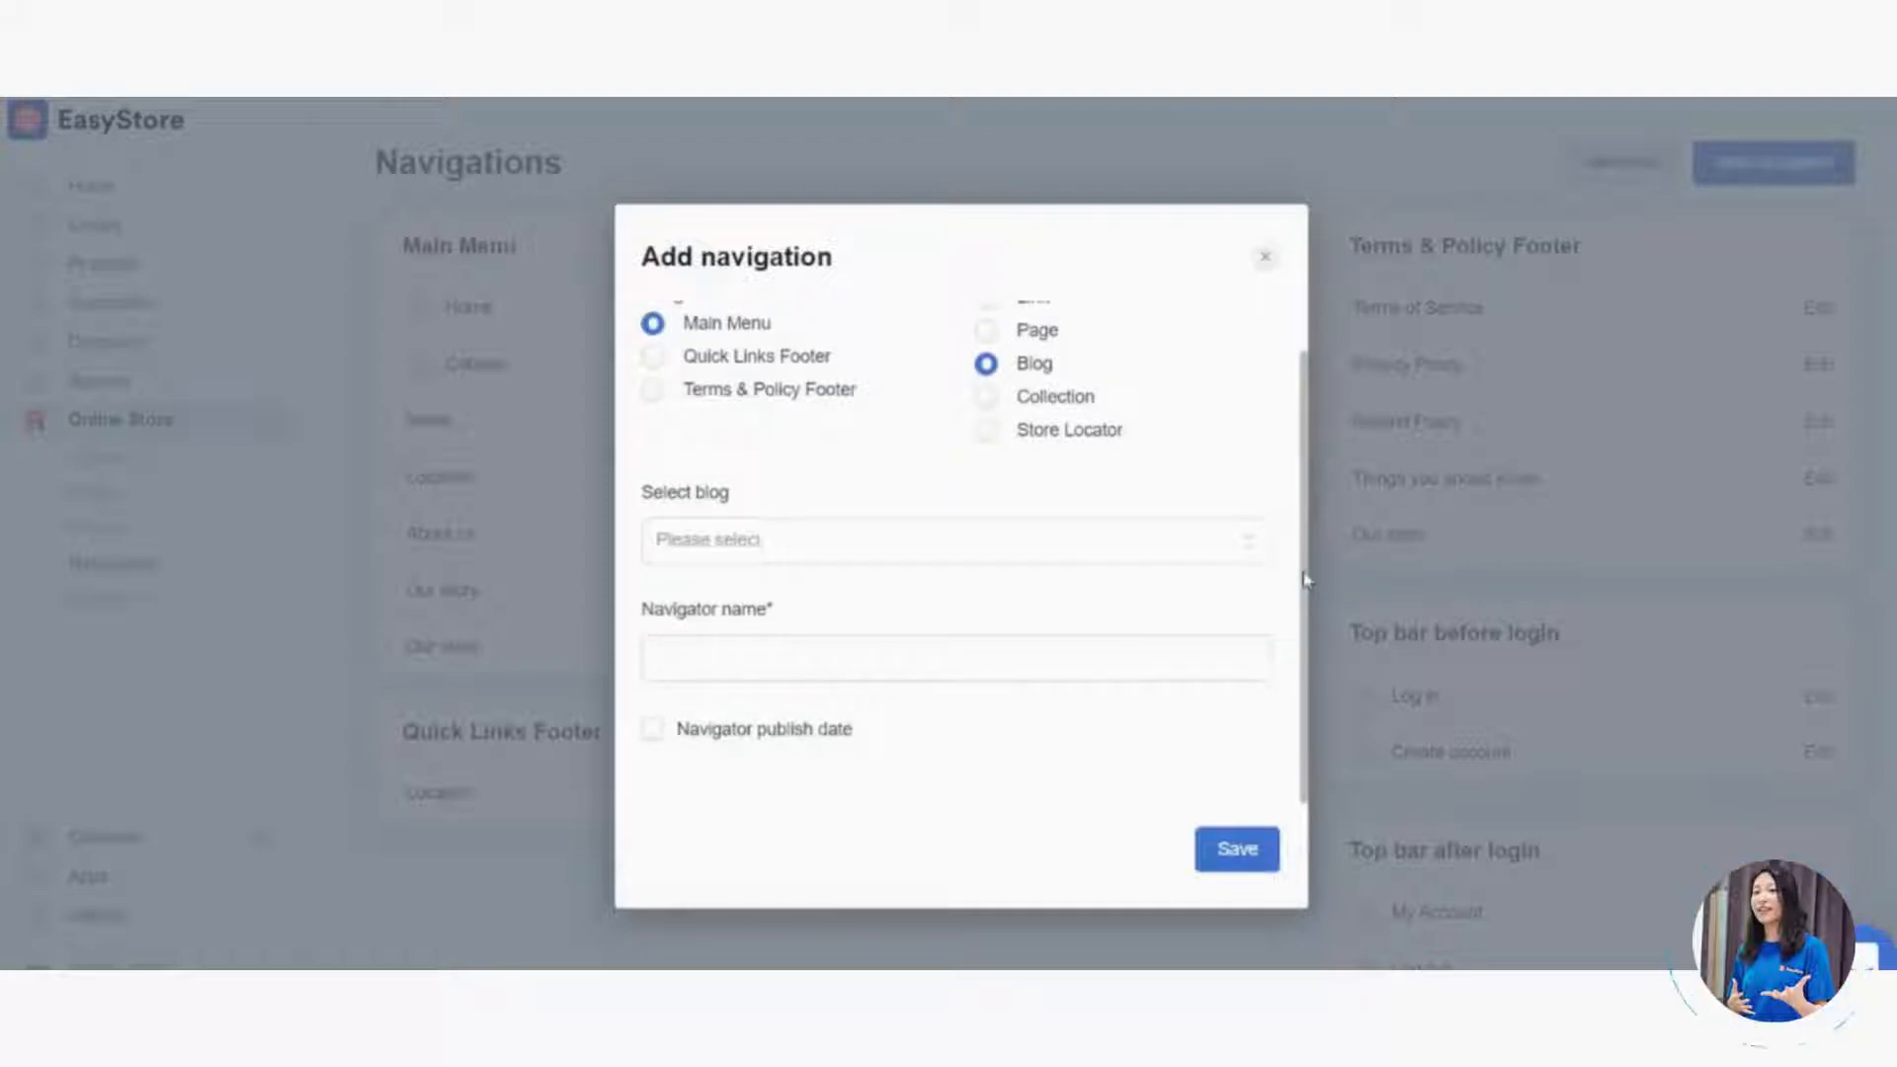
mouse_move(843, 467)
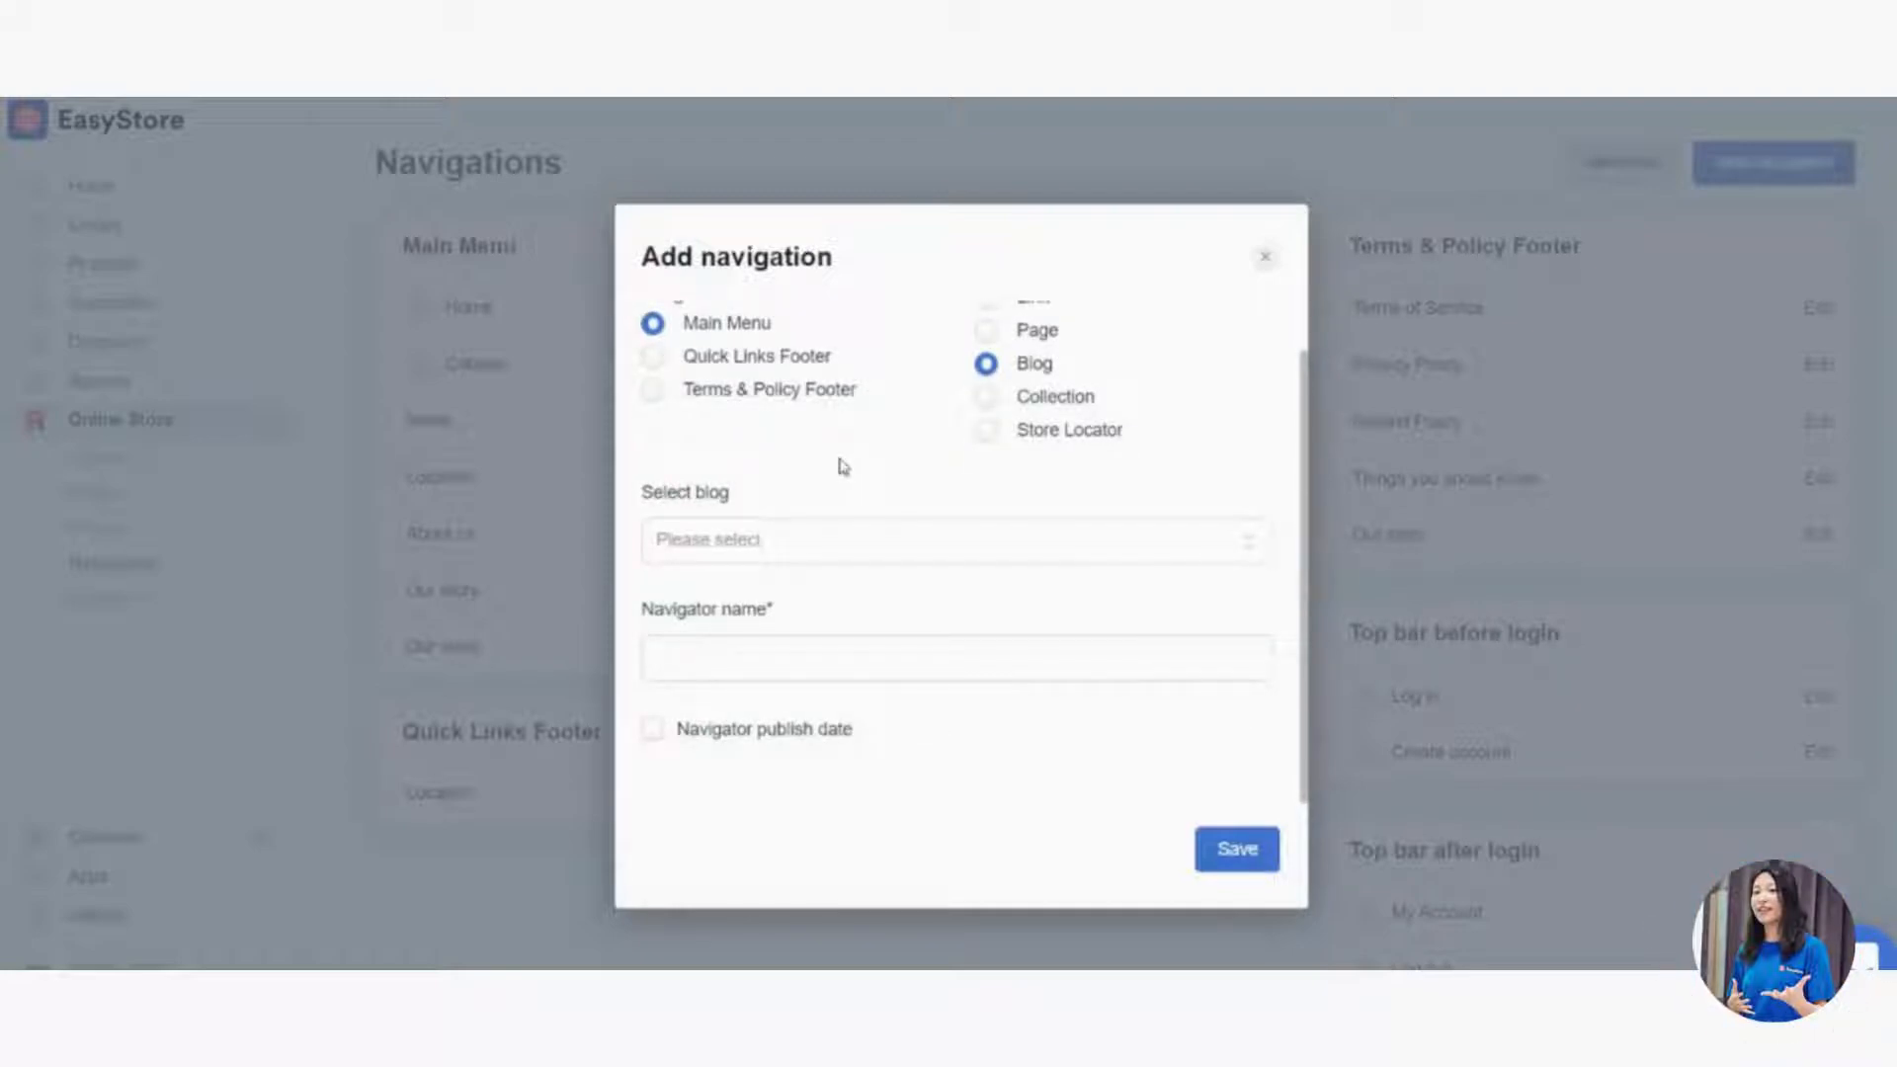
left_click(950, 540)
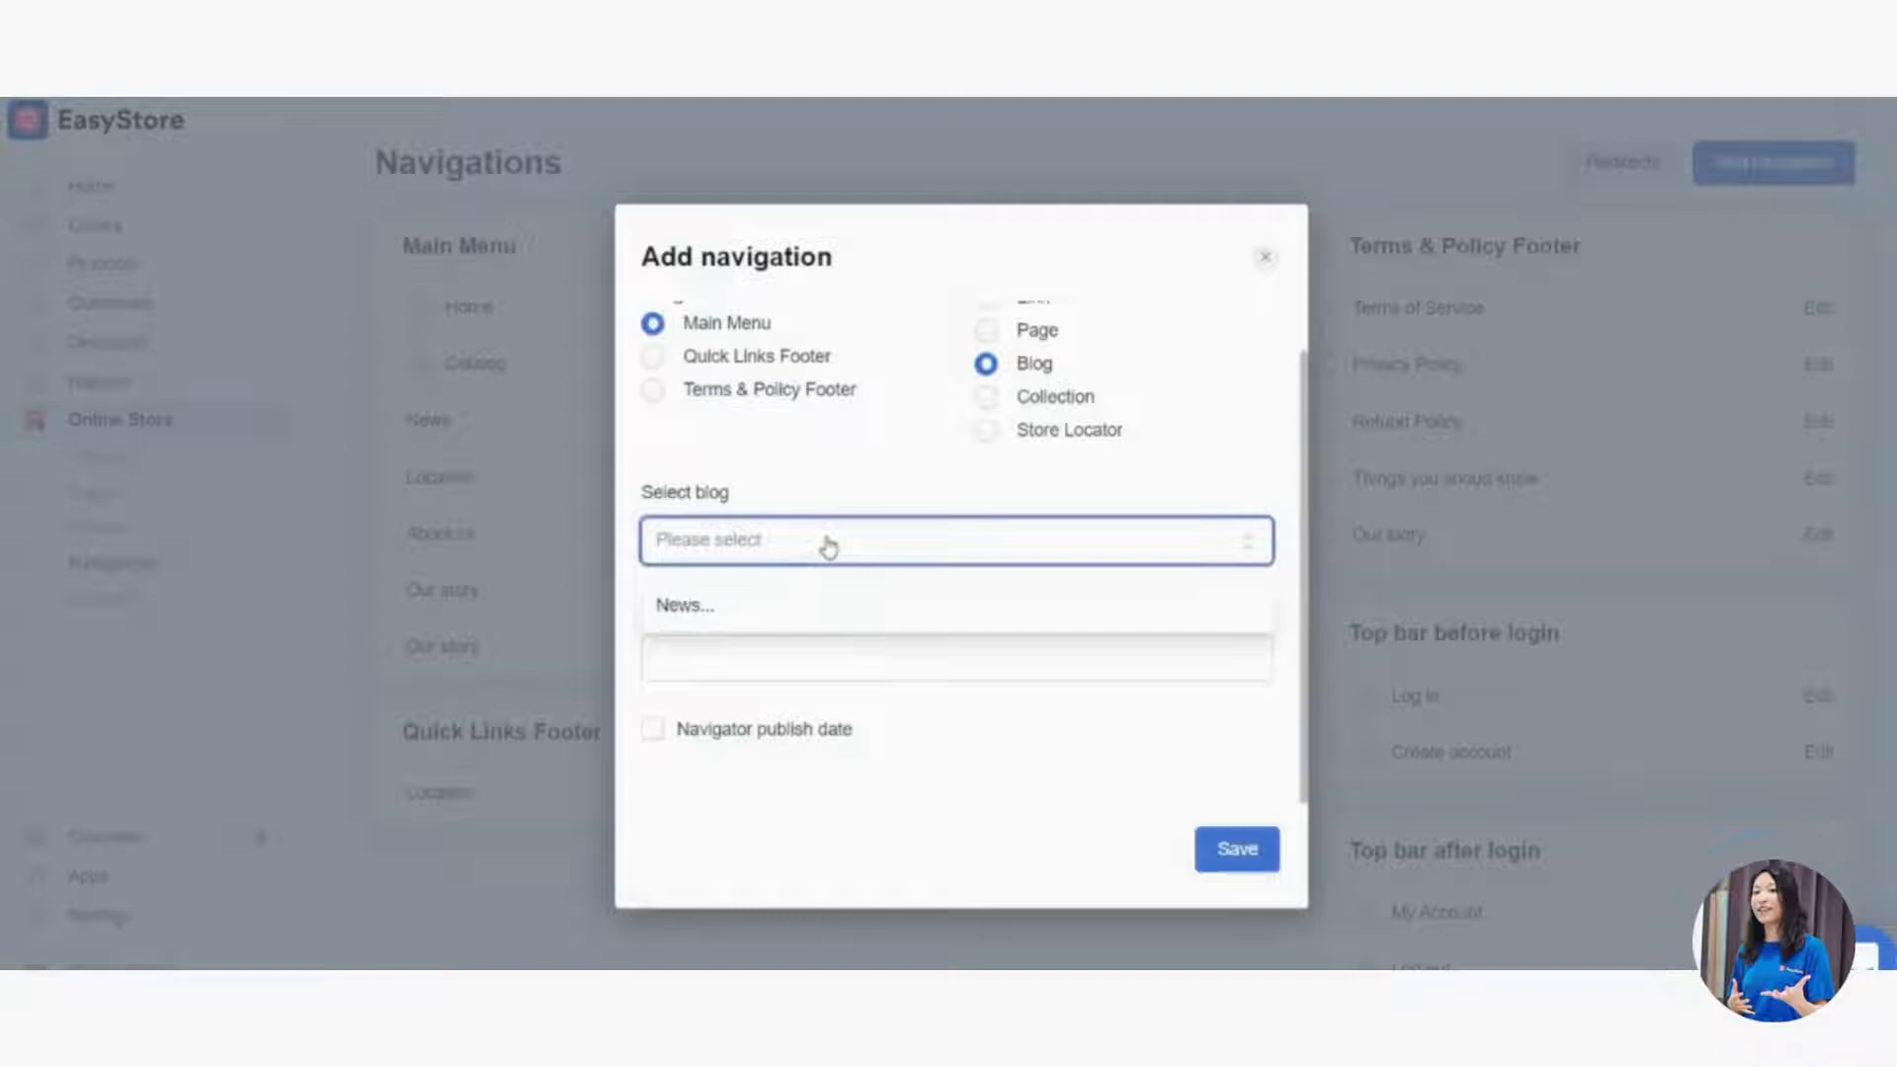
left_click(684, 606)
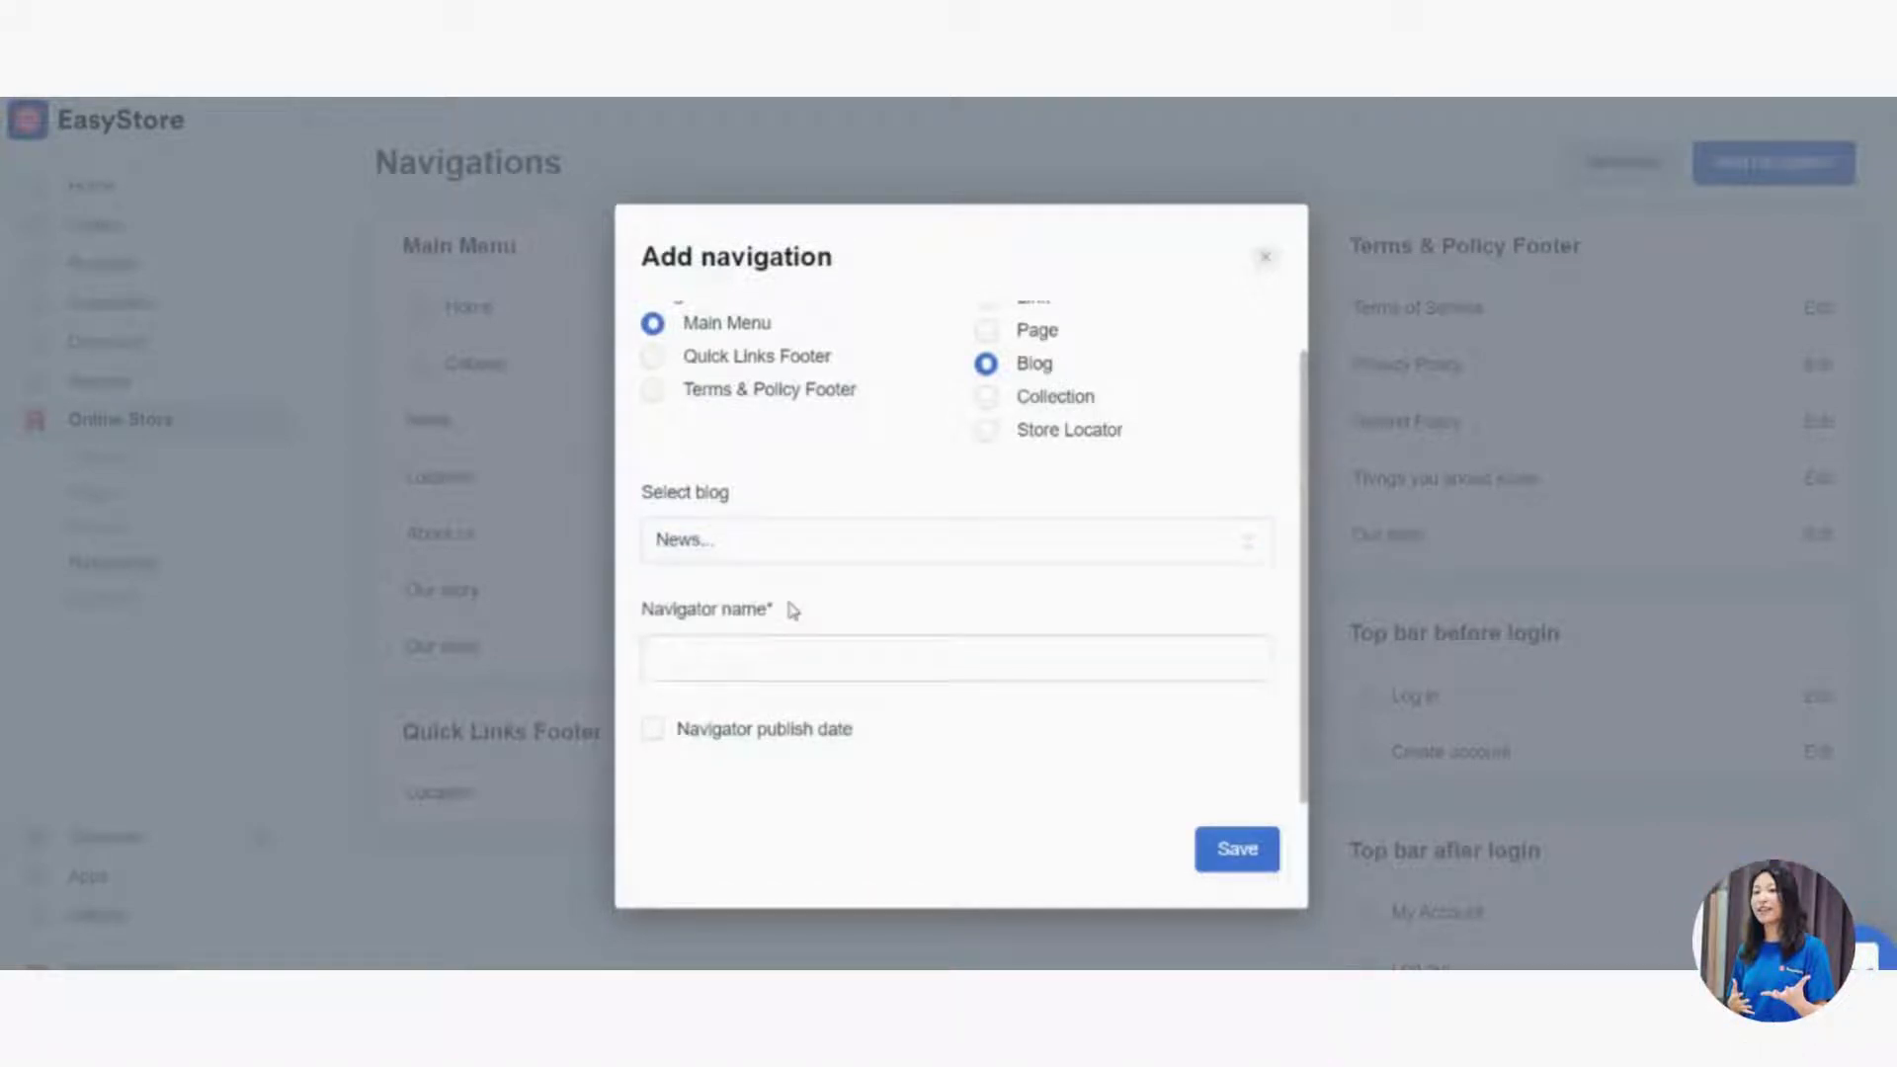
left_click(955, 658)
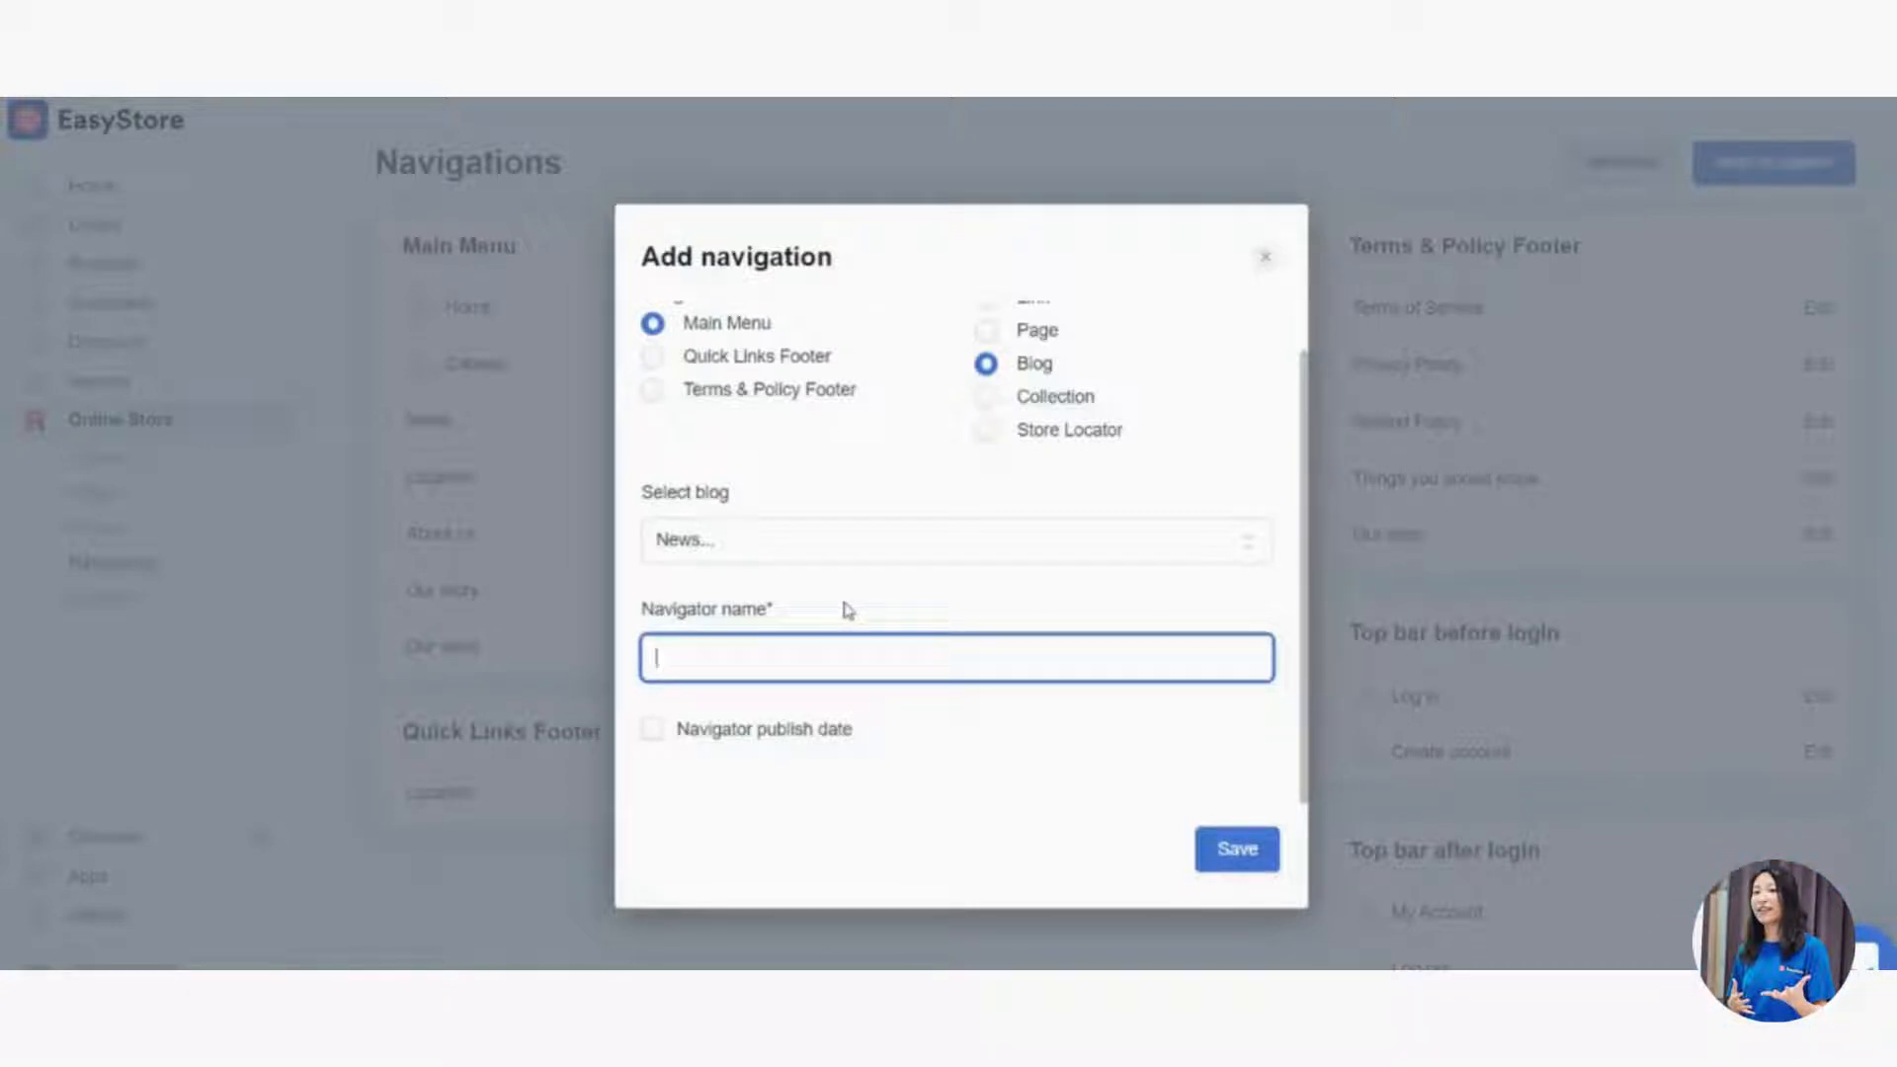
Name the navigation 'Click this', set its publish date to now, and save.
type("Click this")
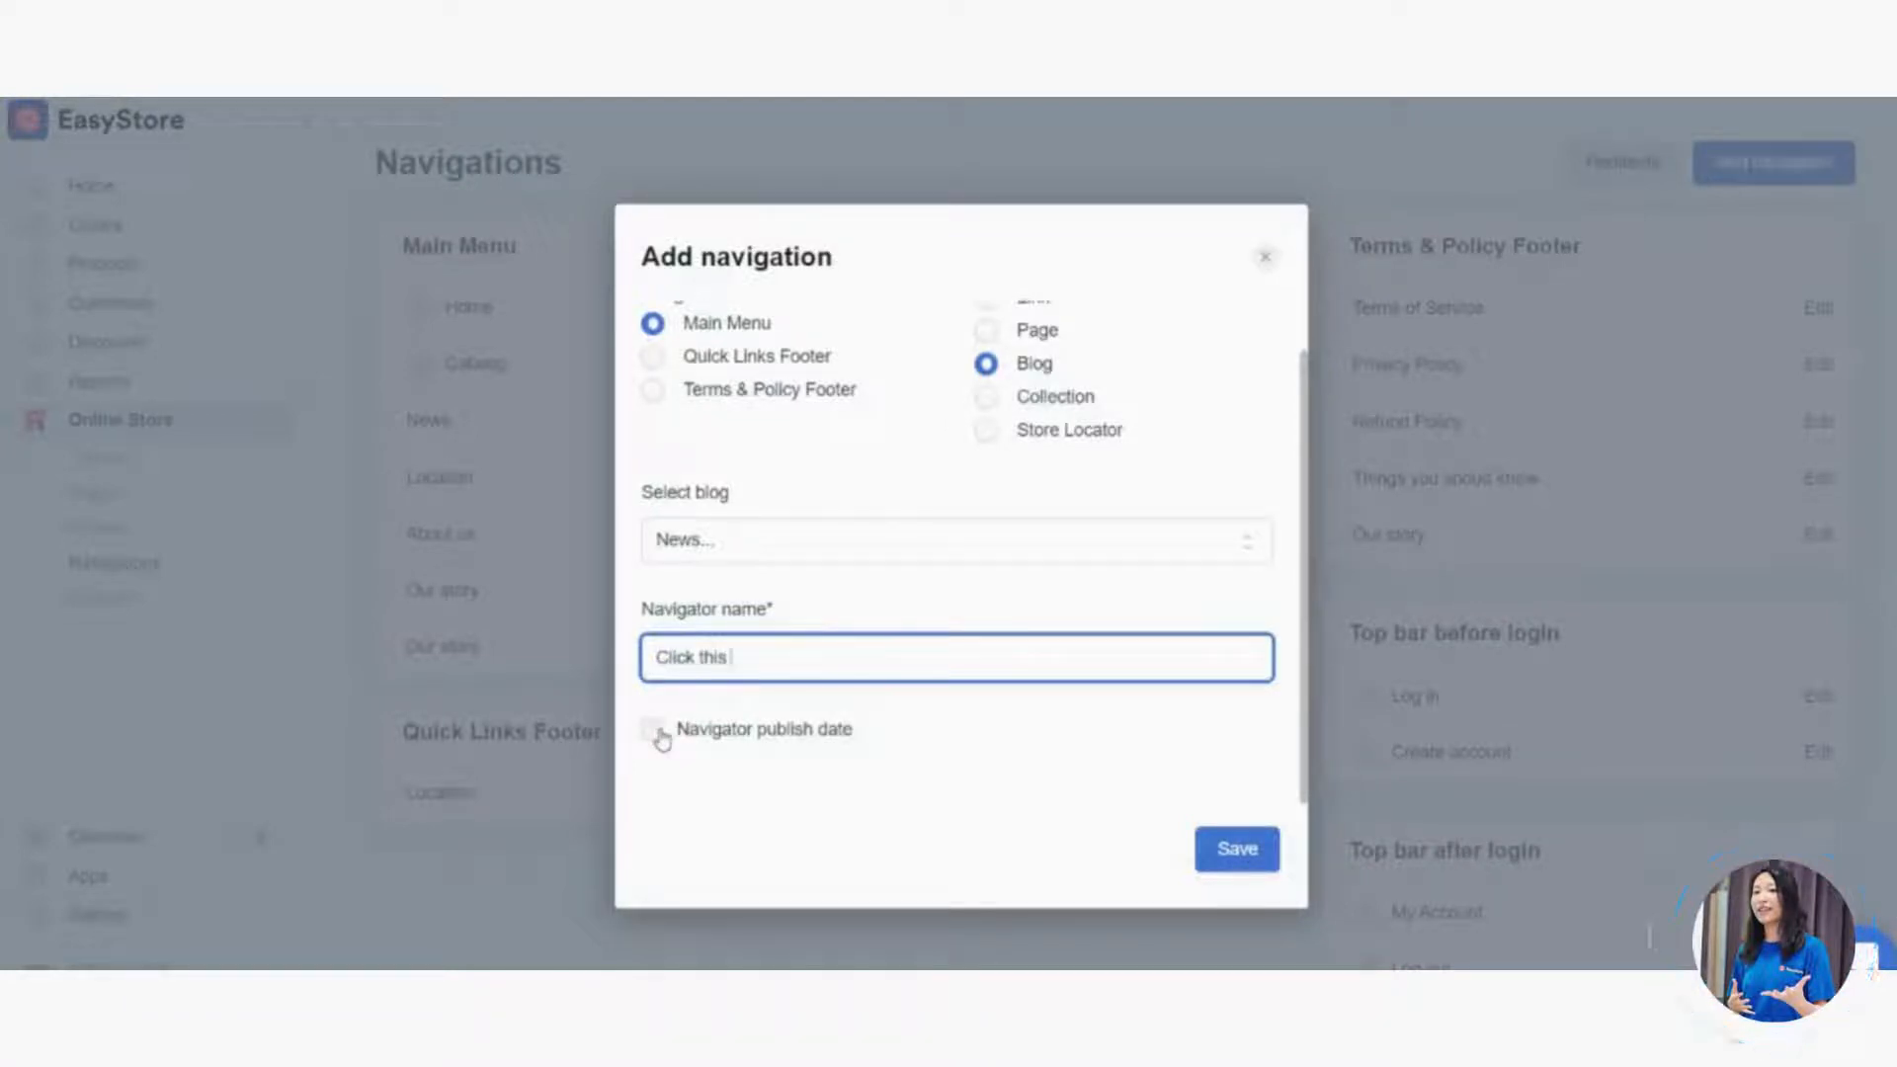
left_click(651, 730)
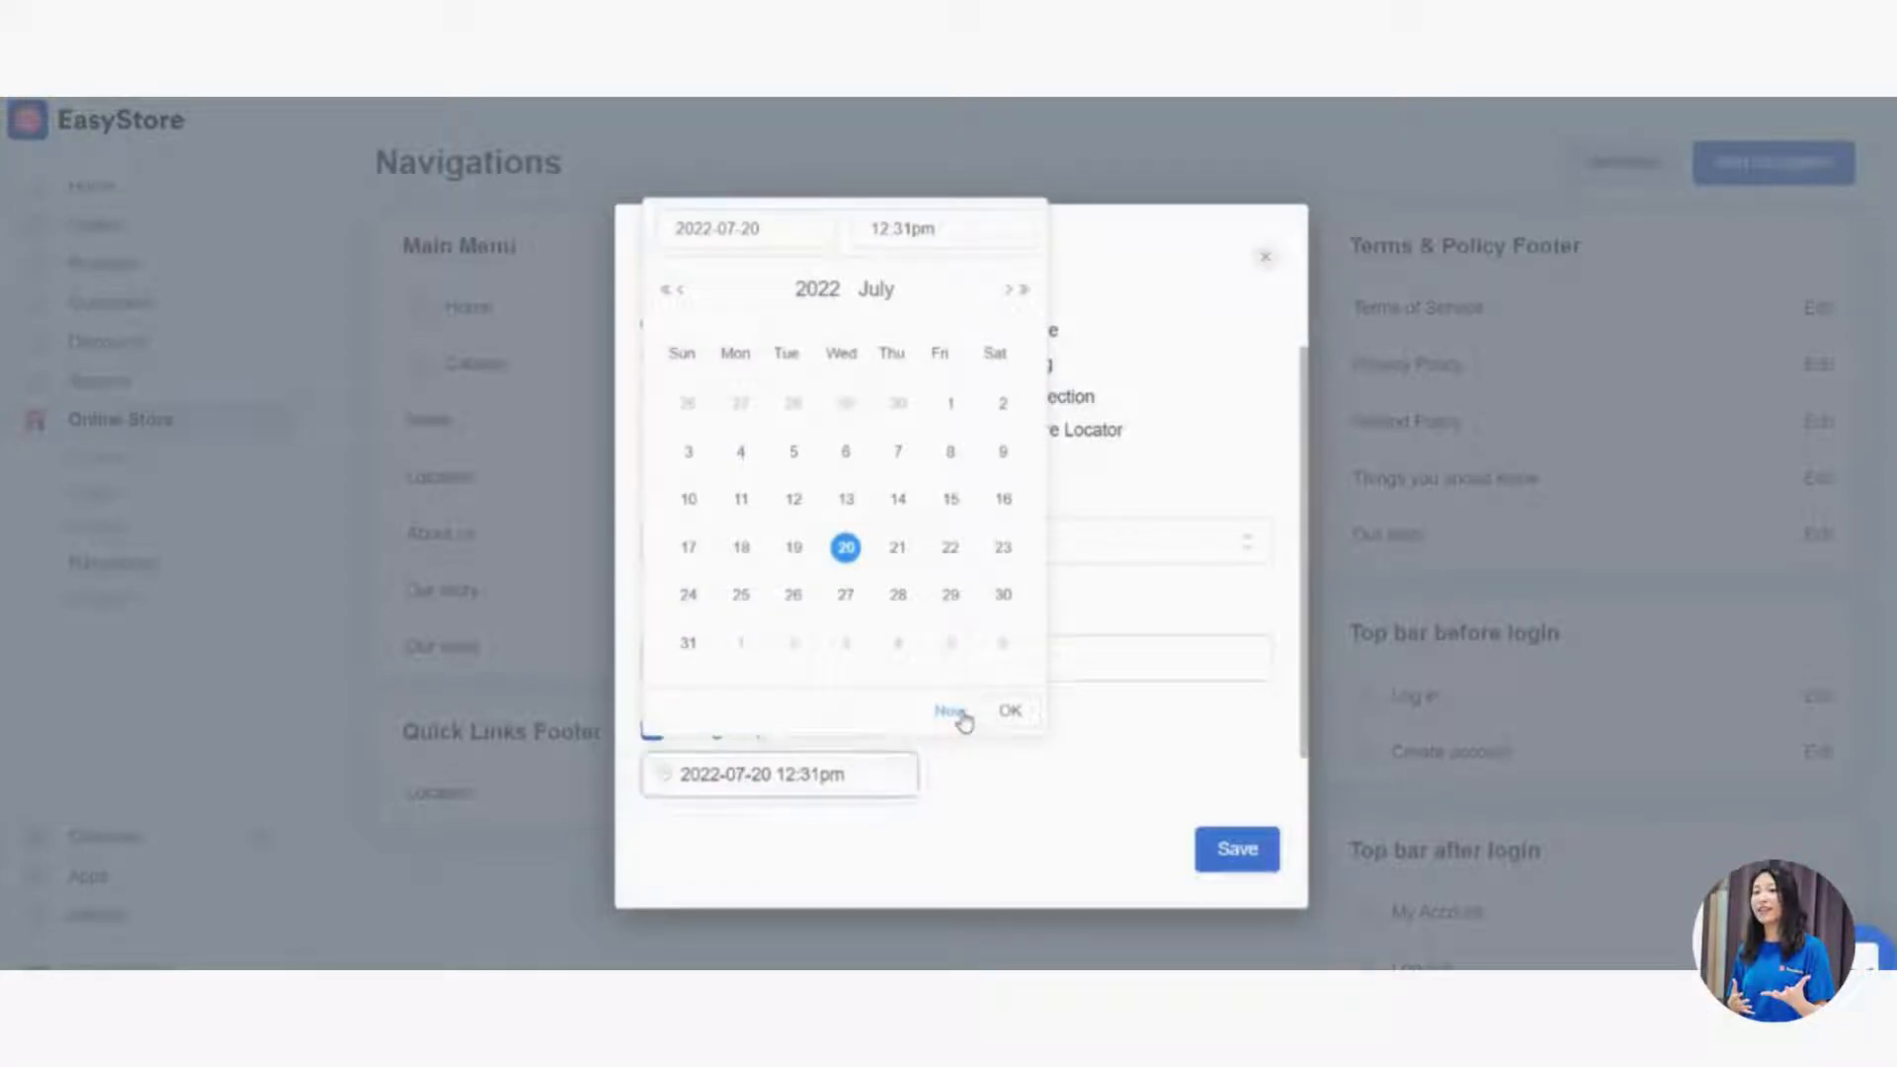
left_click(1010, 711)
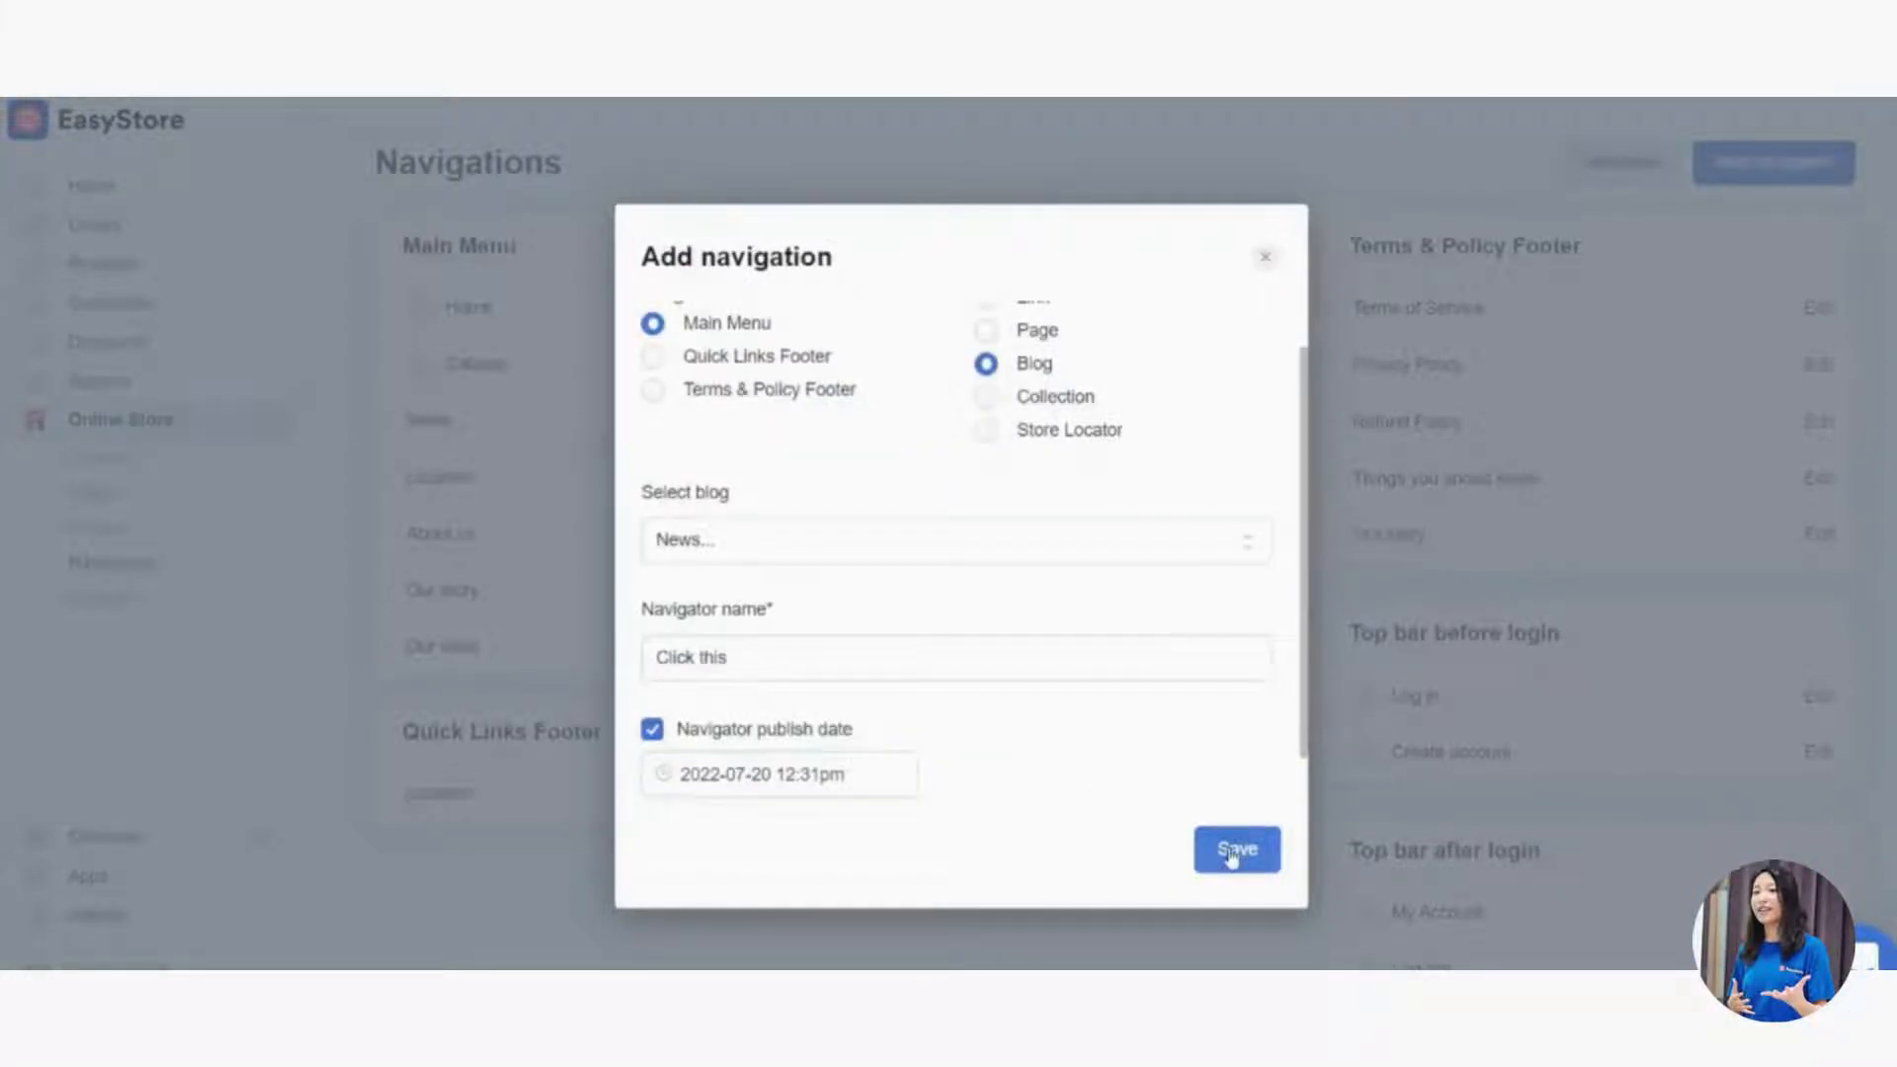
left_click(1236, 849)
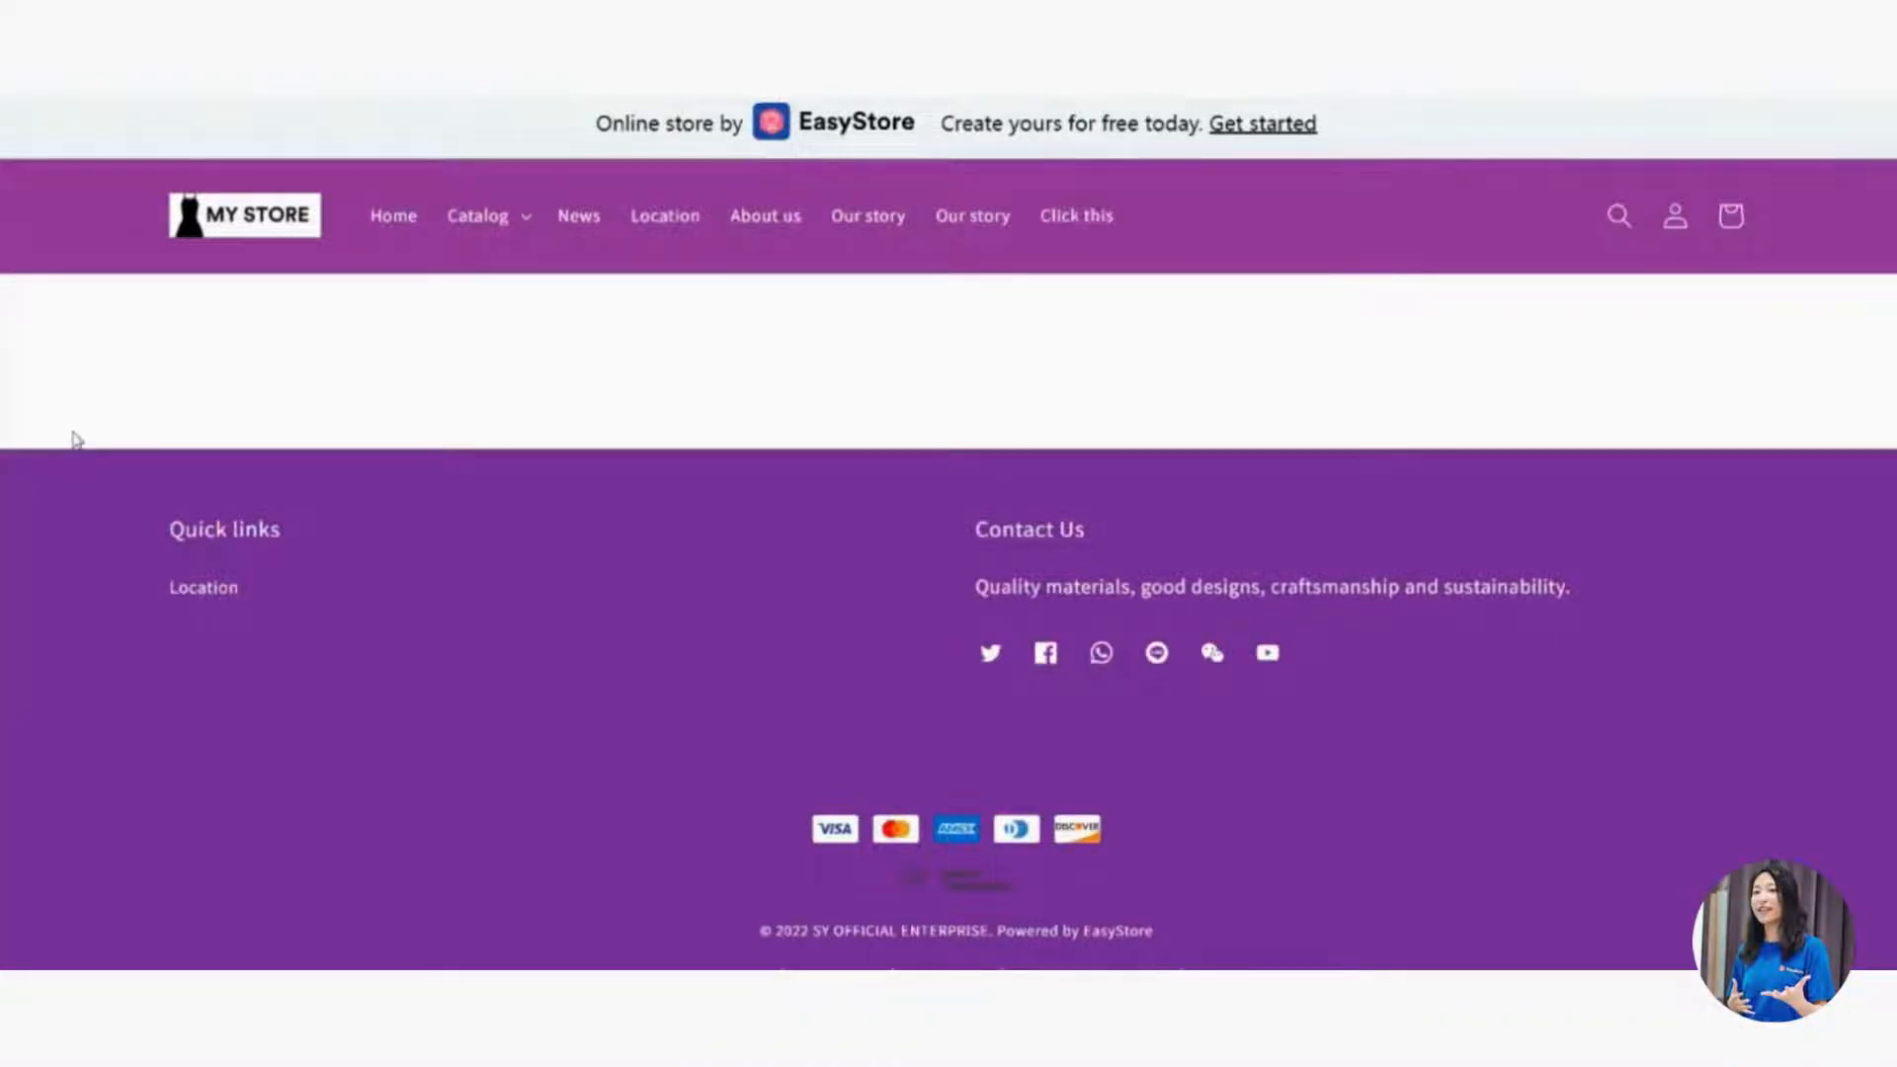
mouse_move(1014, 248)
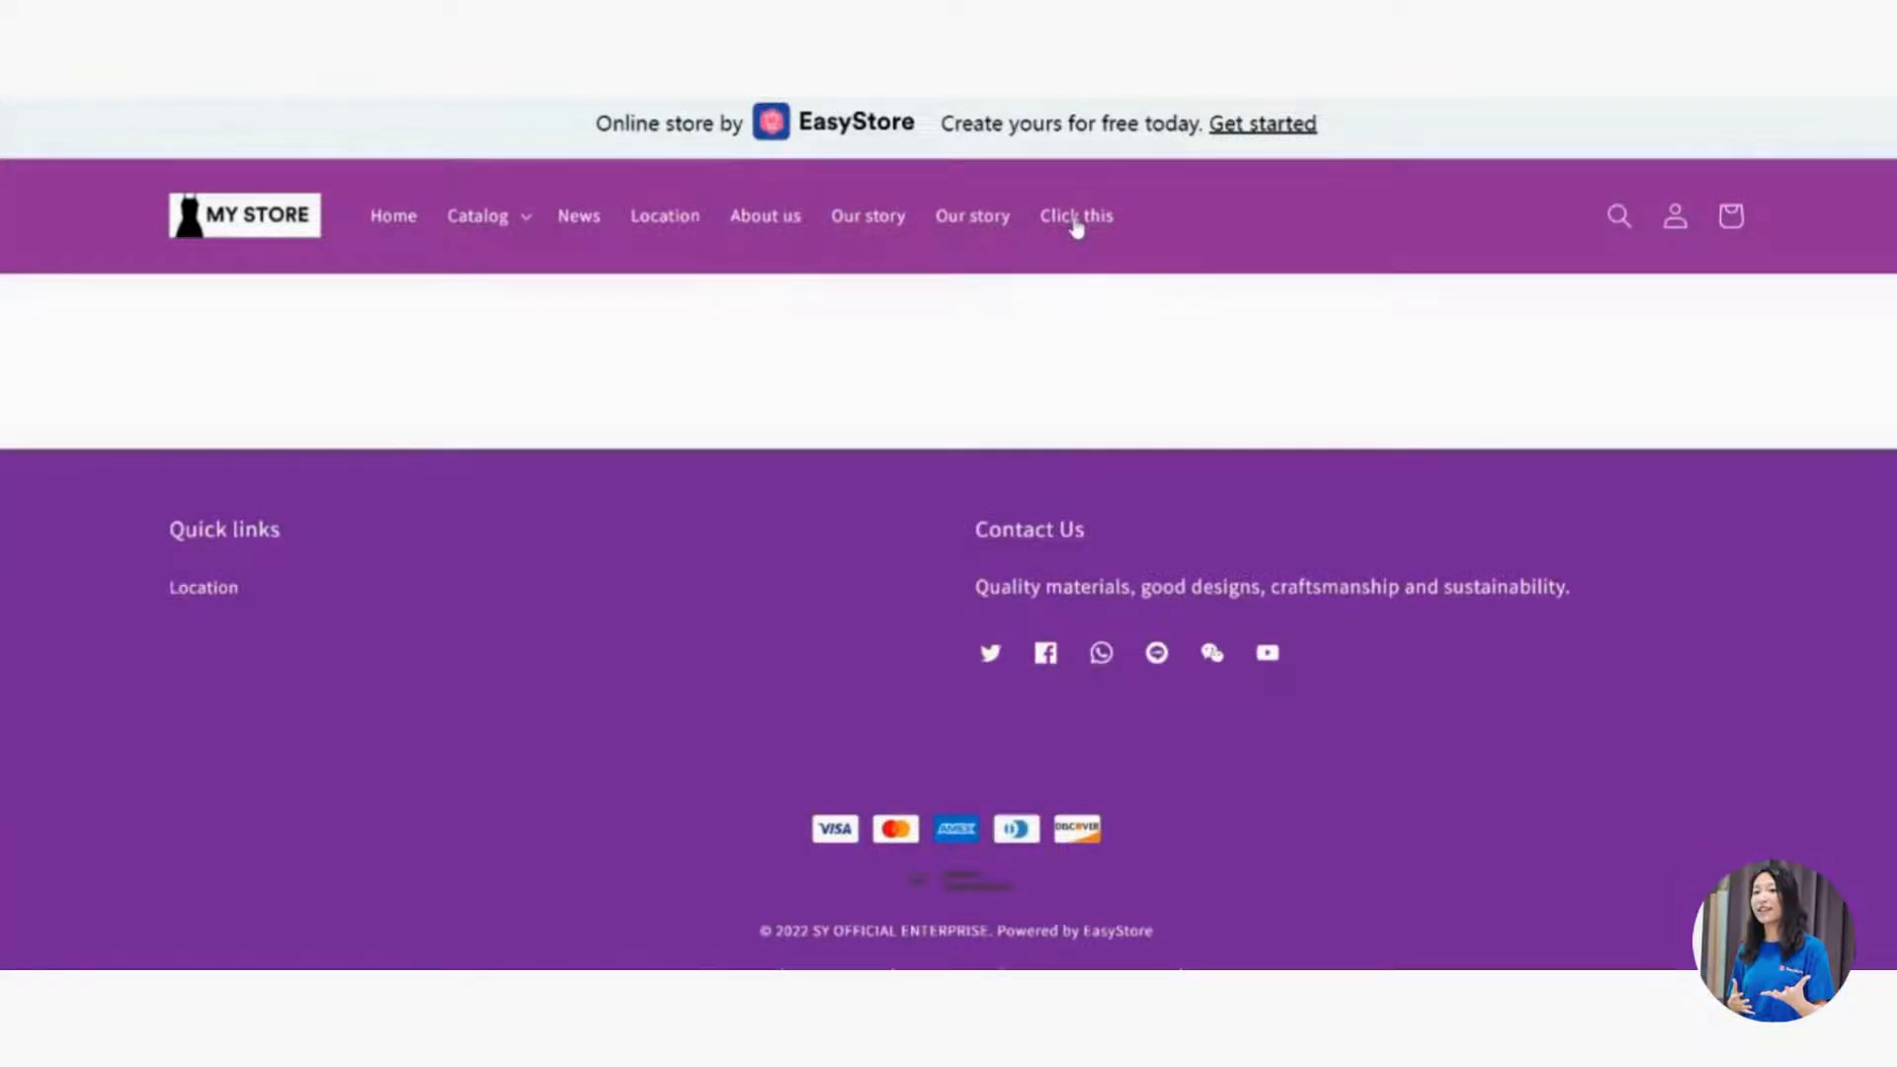
Open the new 'Click this' top-bar item to confirm it shows the News blog.
left_click(579, 215)
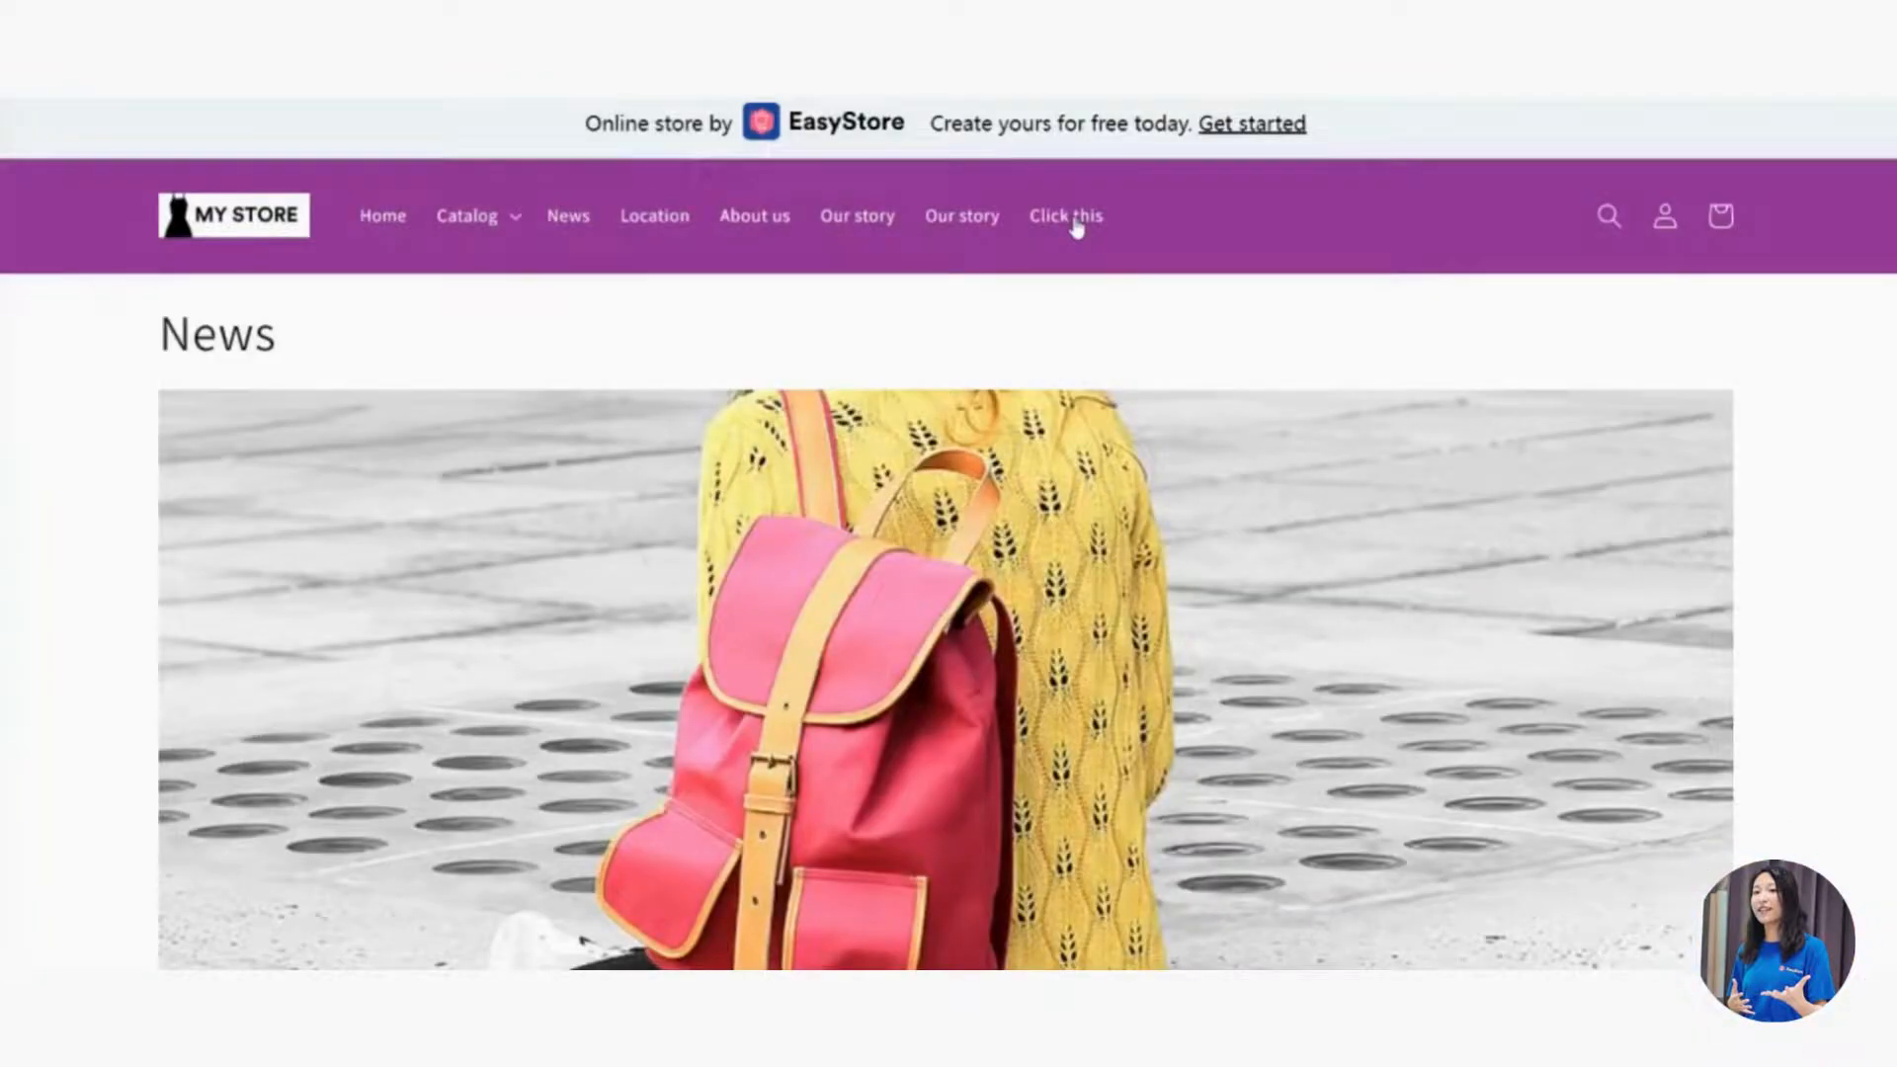